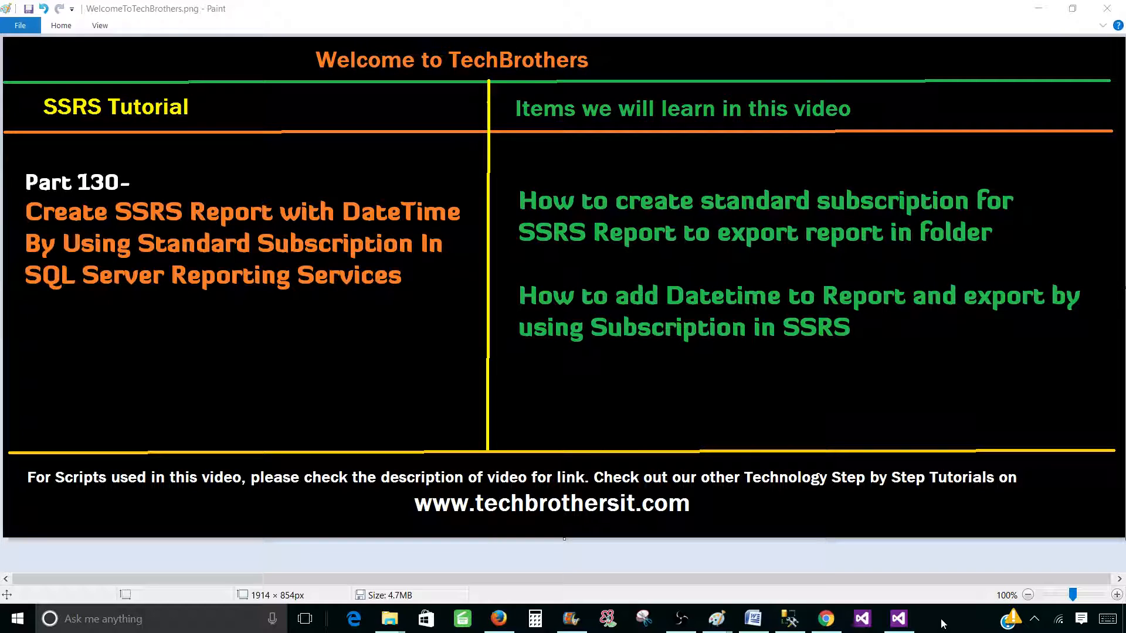
# Preview the ToolTipChart Items Sold bar chart, then return to the Sales_Report folder
pyautogui.click(825, 619)
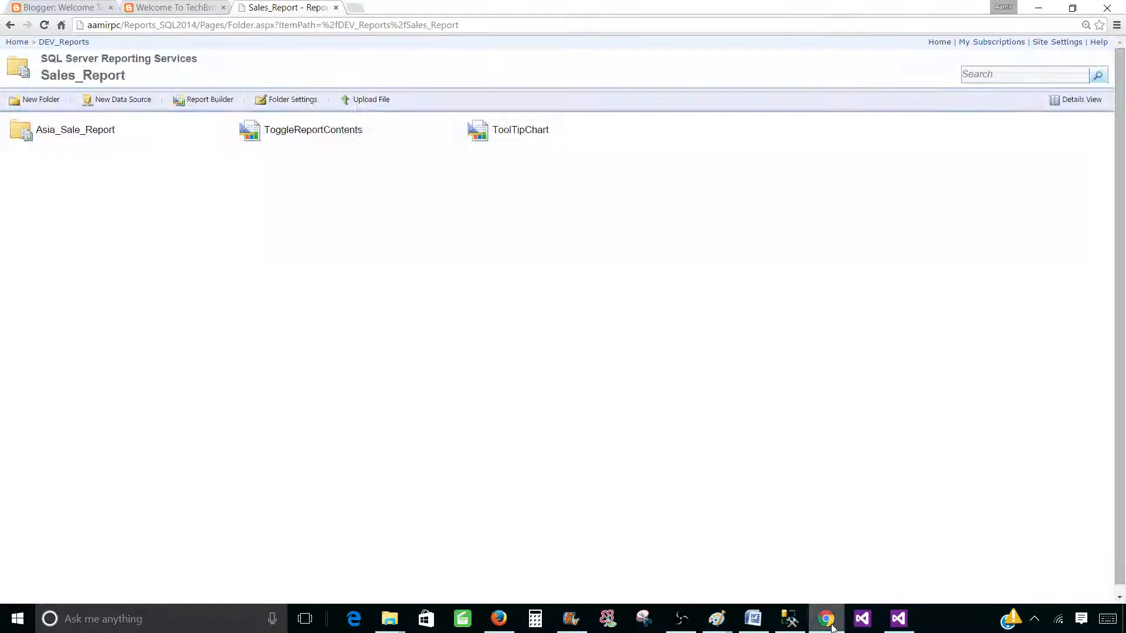
pyautogui.moveTo(519, 130)
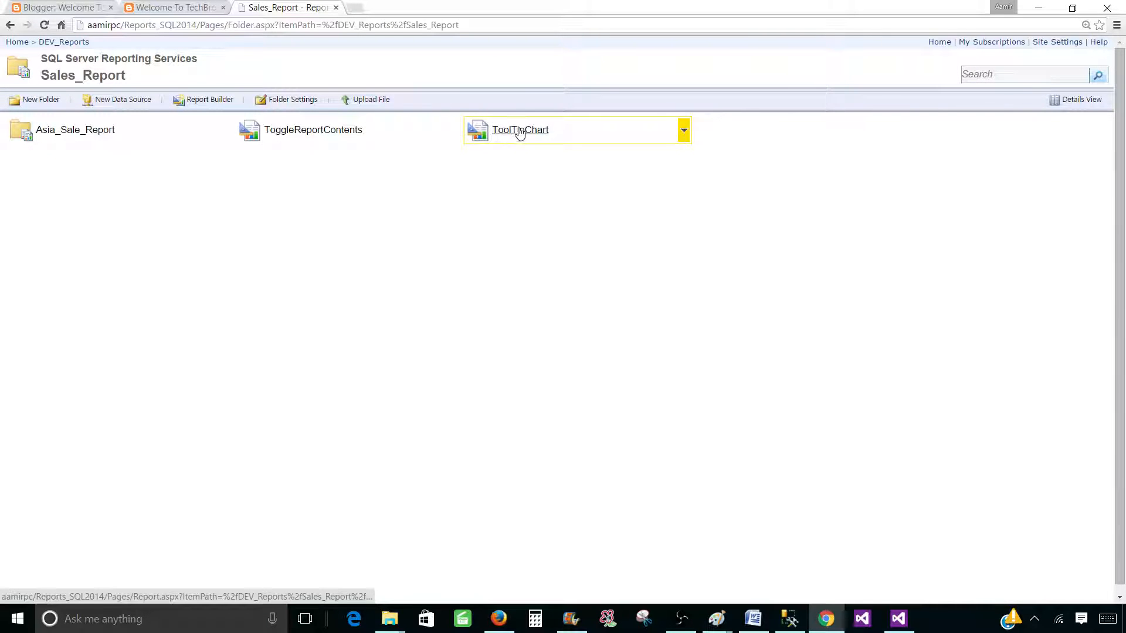
pyautogui.click(519, 130)
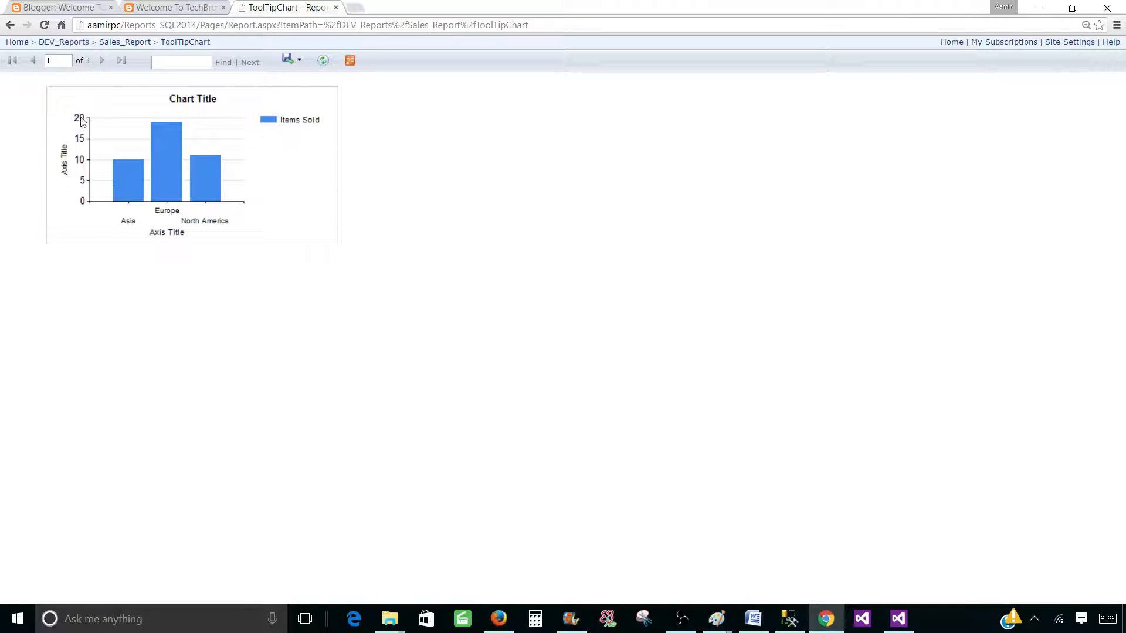
pyautogui.click(124, 43)
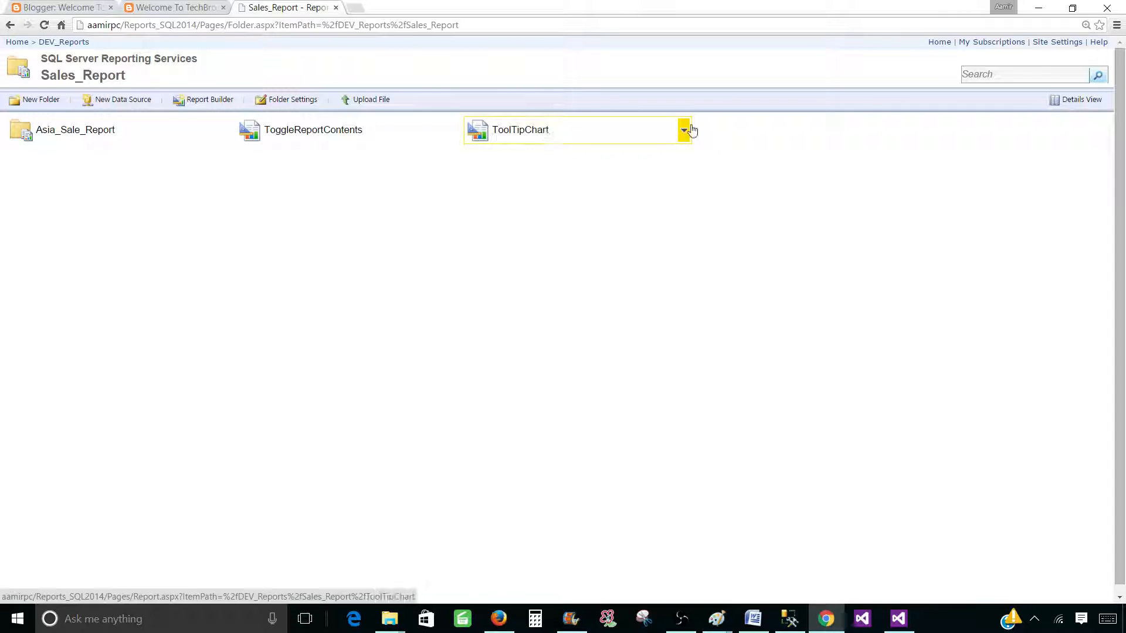
# Start a new ToolTipChart subscription delivered by Windows File Share
pyautogui.click(683, 130)
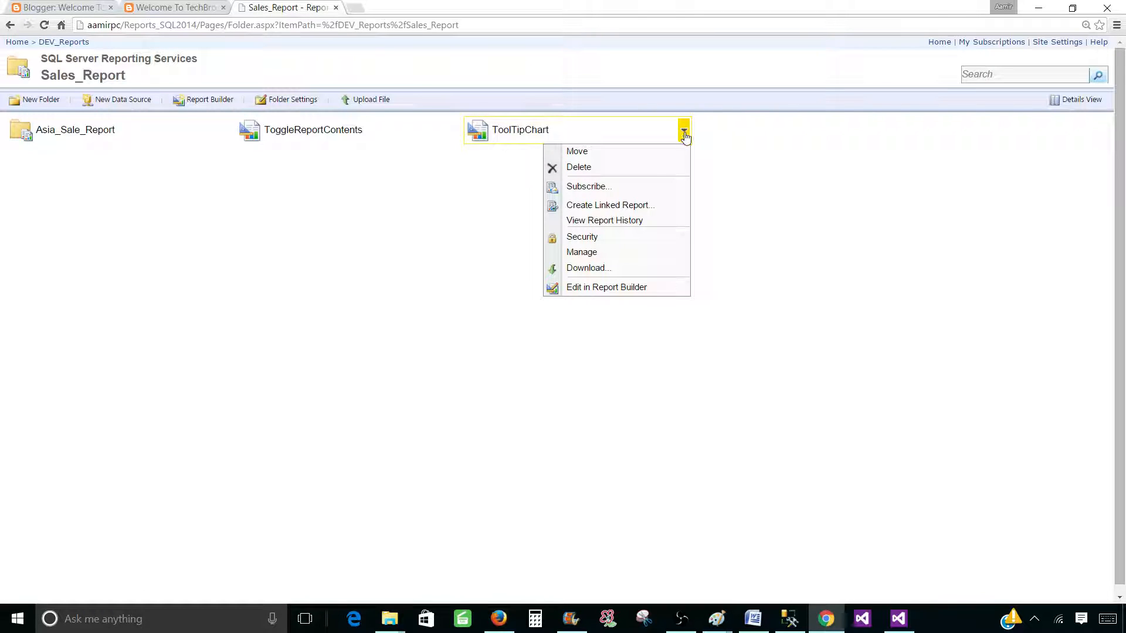
pyautogui.click(587, 186)
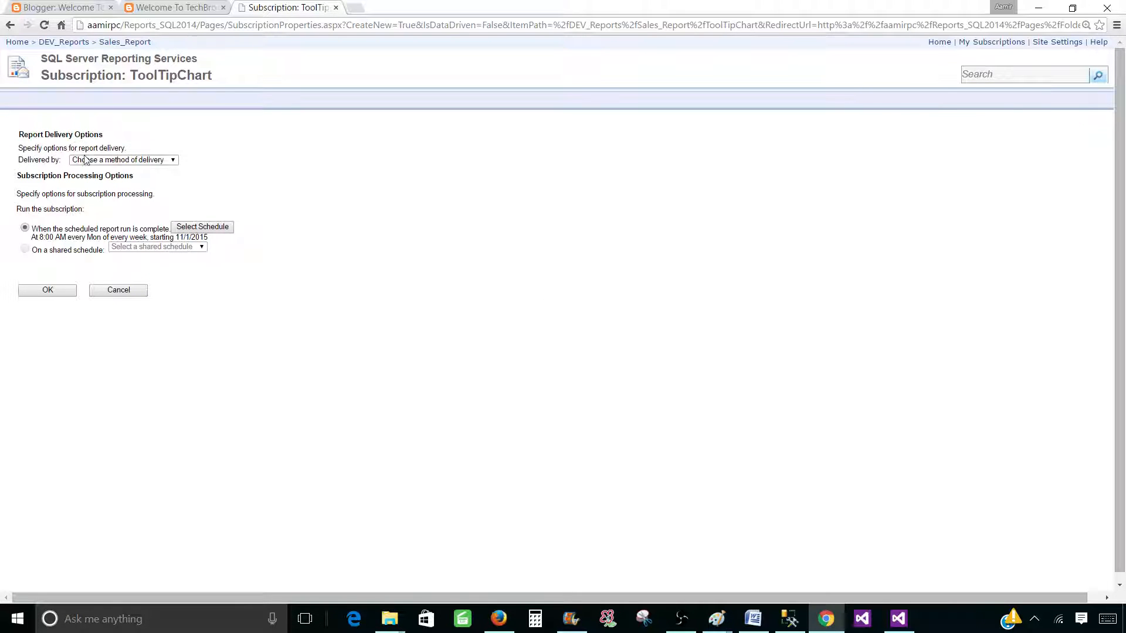
pyautogui.click(122, 159)
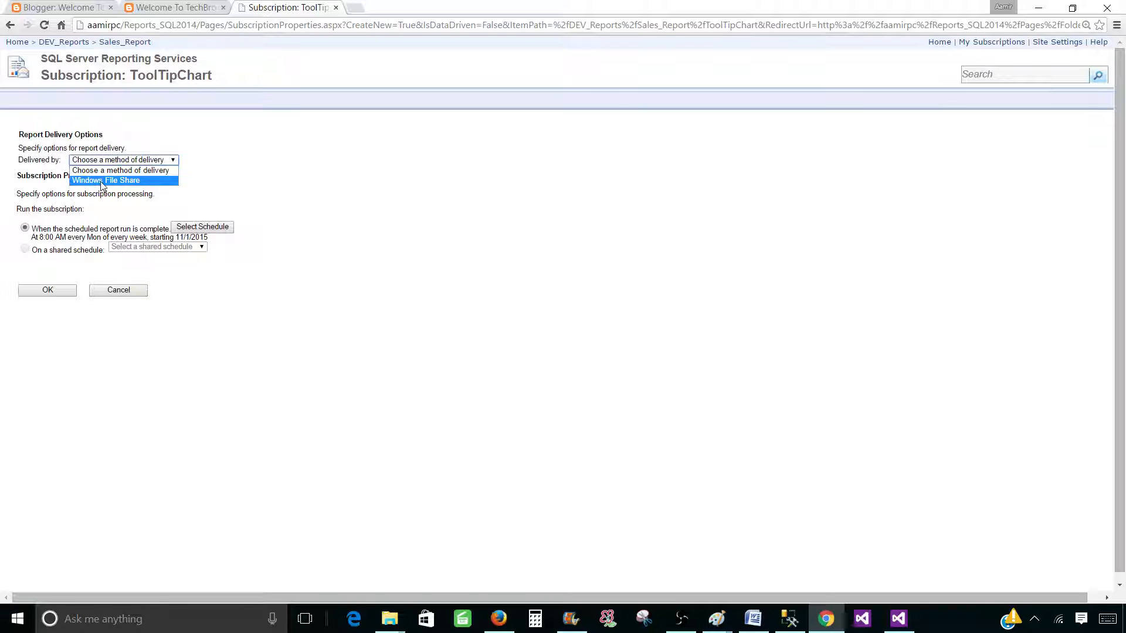
pyautogui.click(105, 180)
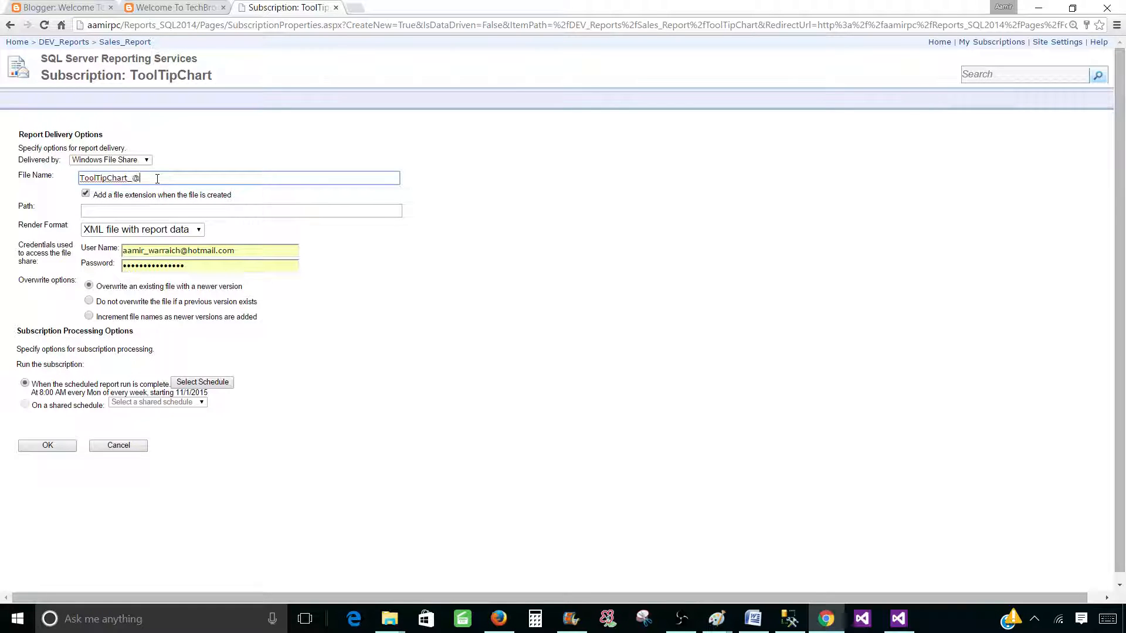
# Enter ToolTipChart_@TimeStamp as the subscription's file name
pyautogui.write('TimeSta')
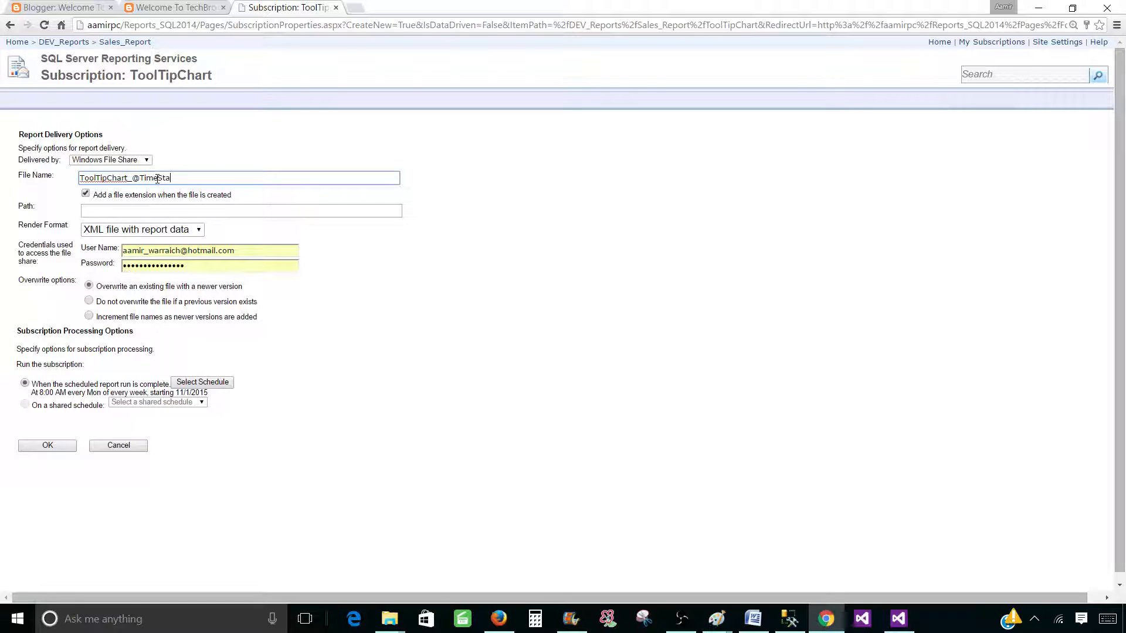
pyautogui.write('mp')
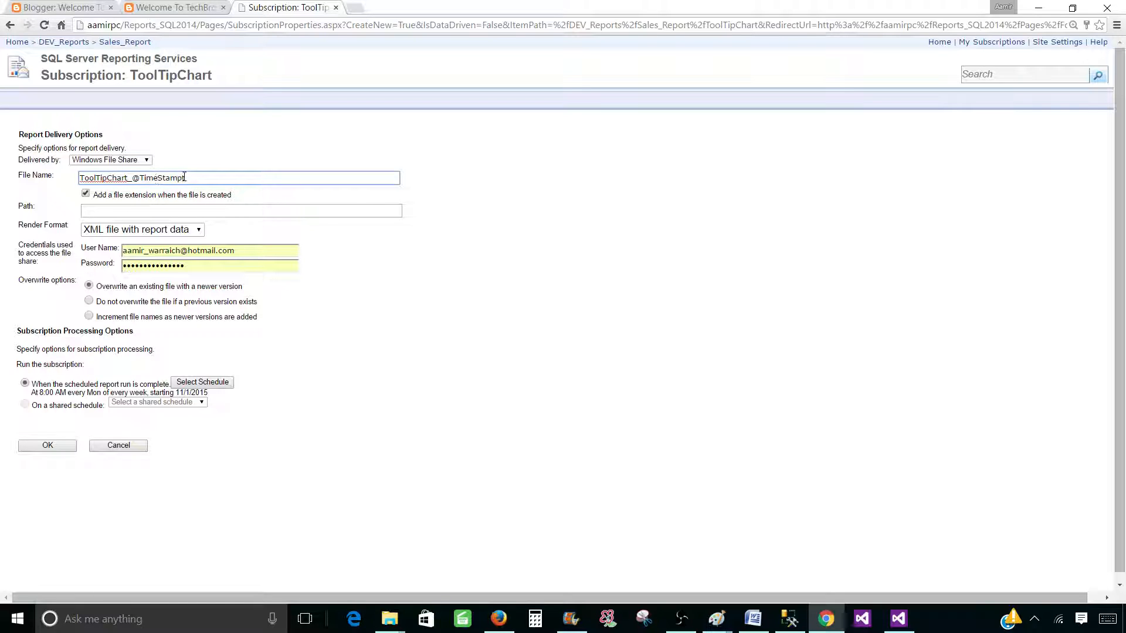
pyautogui.doubleClick(156, 177)
pyautogui.write('\\\\Aamirpc\\')
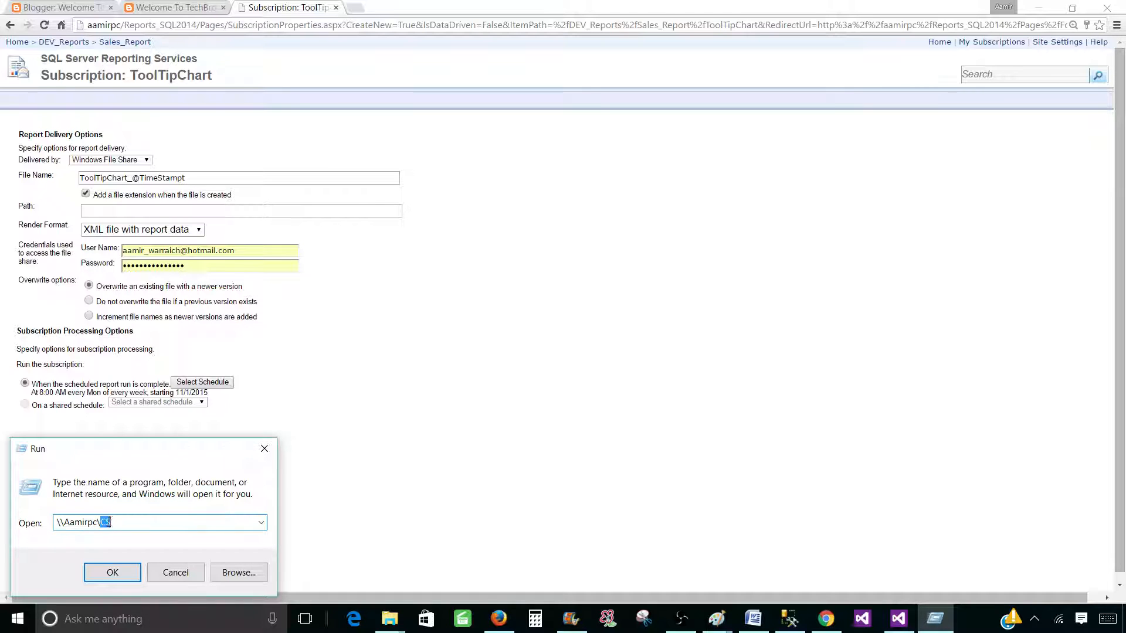
# Browse \\Aamirpc\C$ to Users\Aamir\Videos and capture its network path
pyautogui.write('C$')
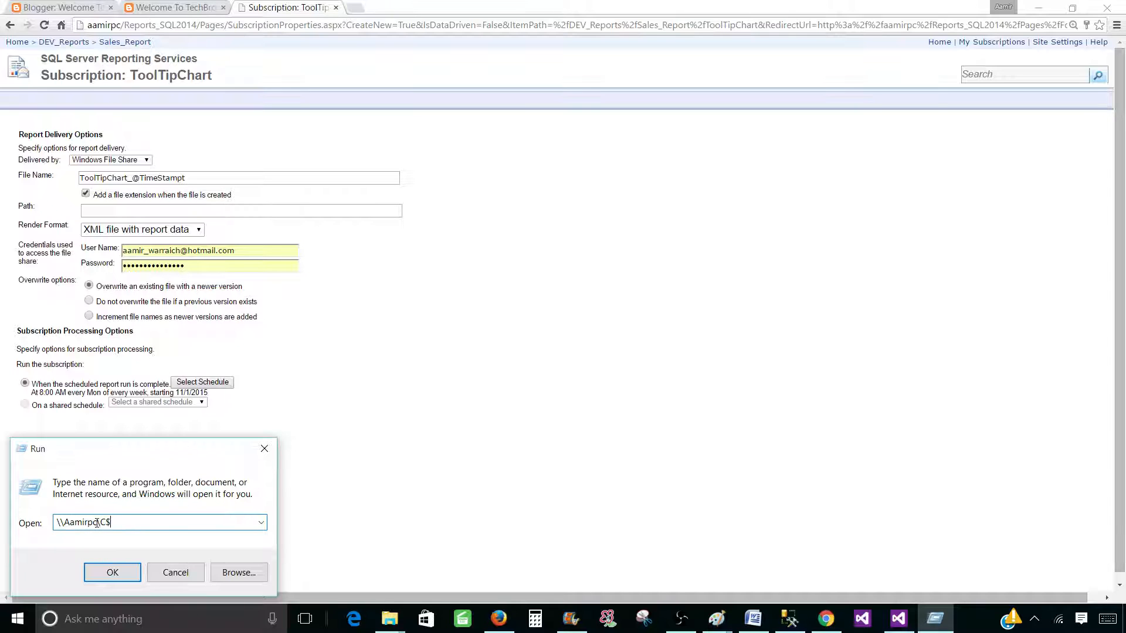
pyautogui.write('\\')
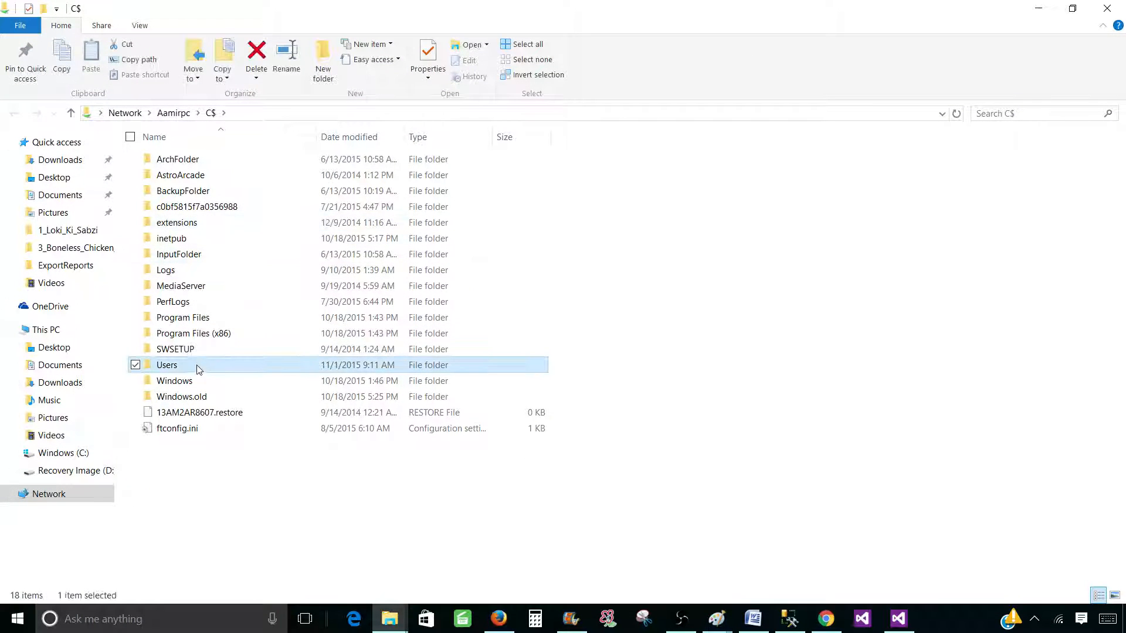
pyautogui.doubleClick(167, 365)
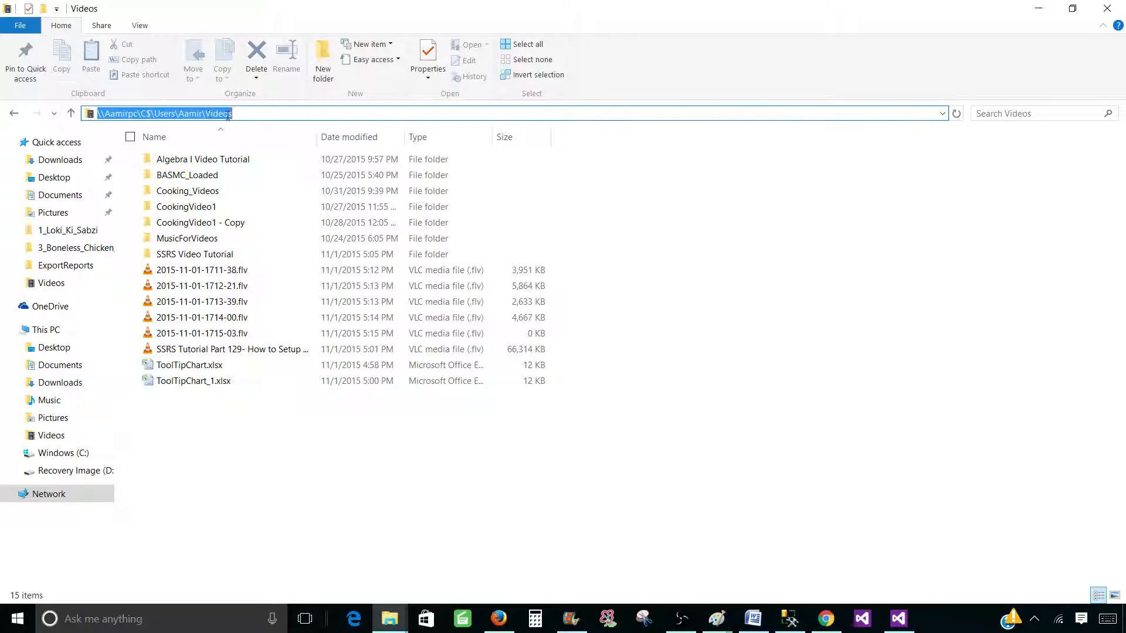
pyautogui.moveTo(465, 478)
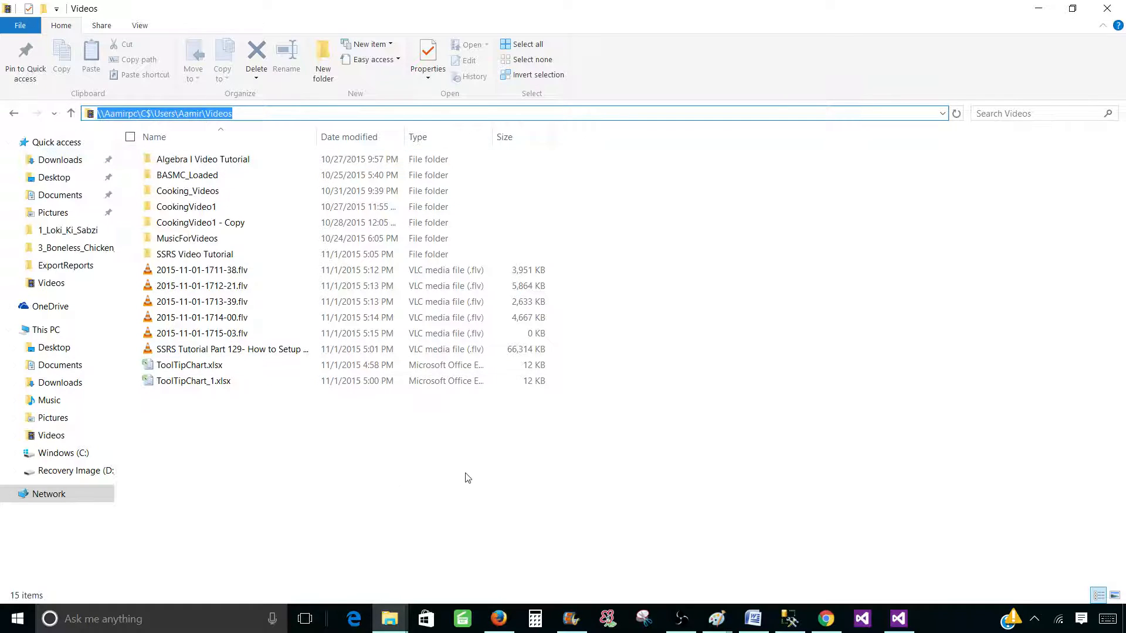
# Set the path to \\Aamirpc\C$\Users\Aamir\Videos and the render format to PDF
pyautogui.click(824, 619)
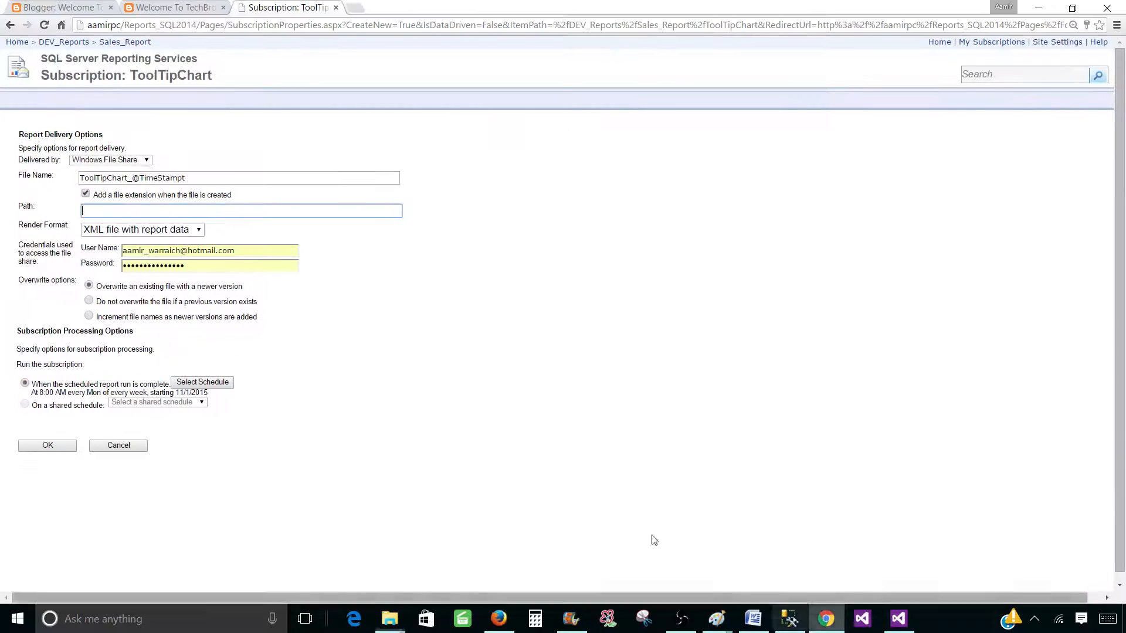
pyautogui.rightClick(241, 210)
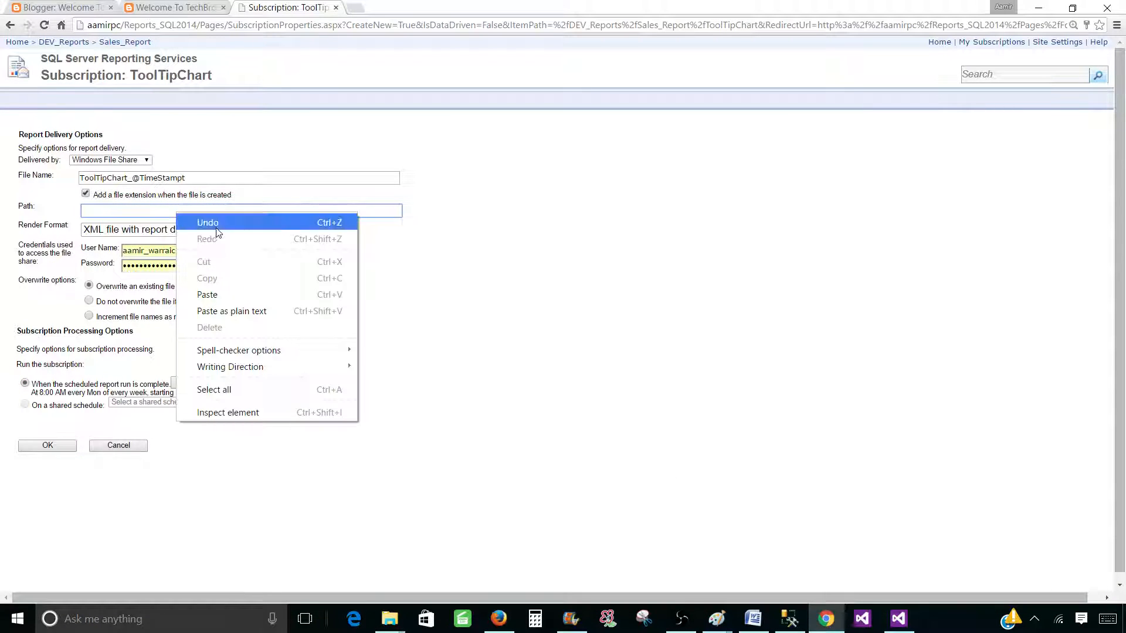
pyautogui.click(141, 228)
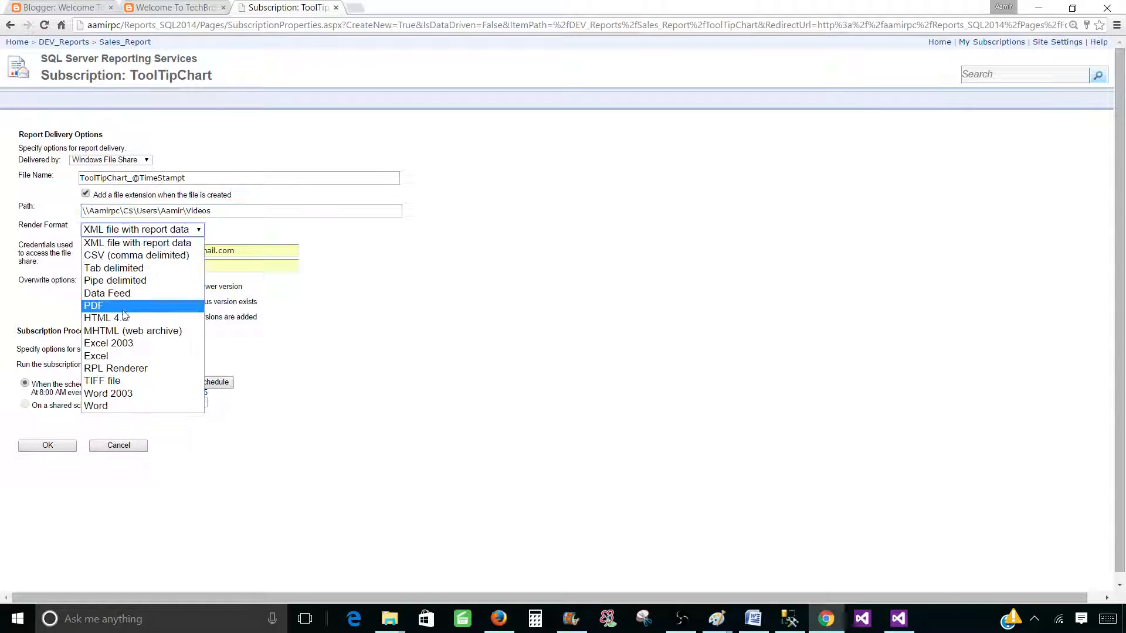
pyautogui.click(94, 305)
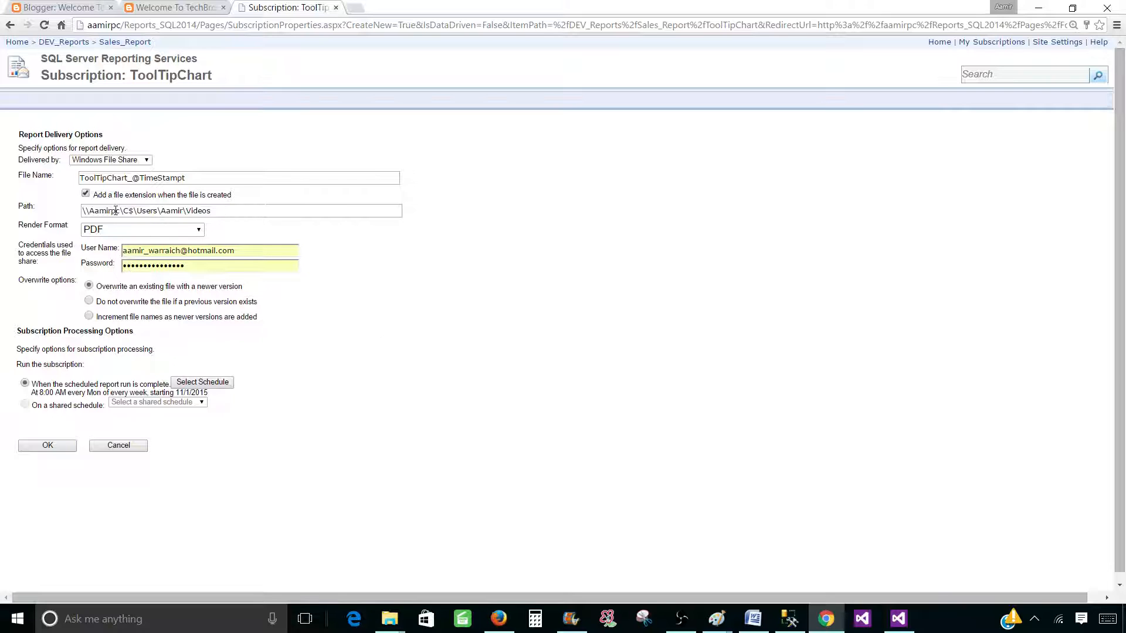
pyautogui.moveTo(359, 402)
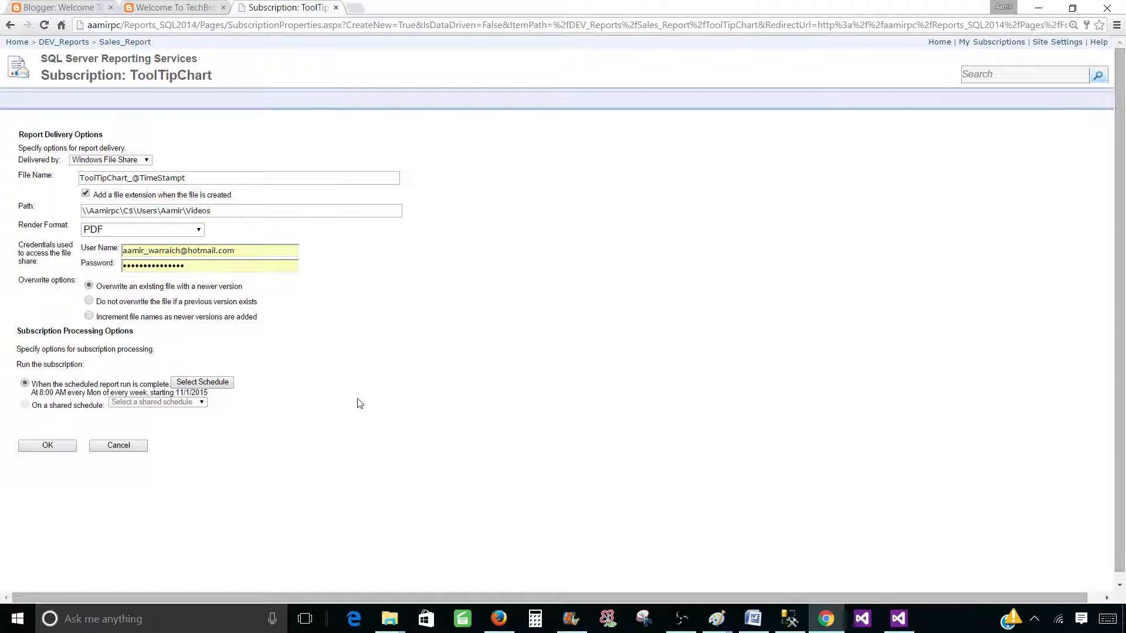
pyautogui.moveTo(390, 618)
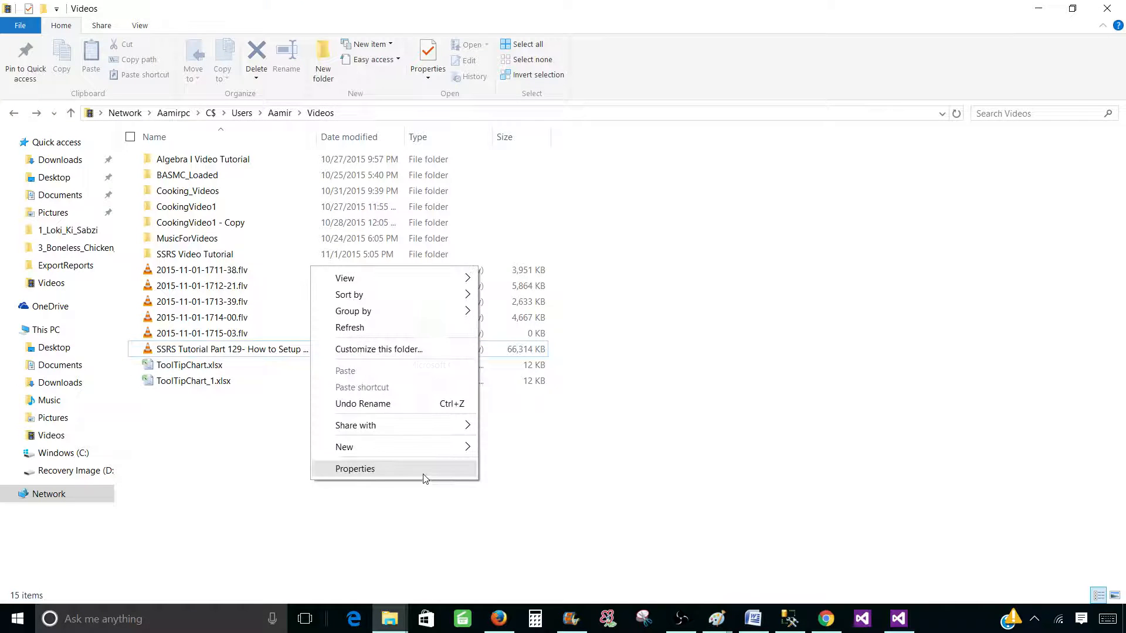
# Check the user account's Security permissions on the Videos folder, then close its properties
pyautogui.click(355, 468)
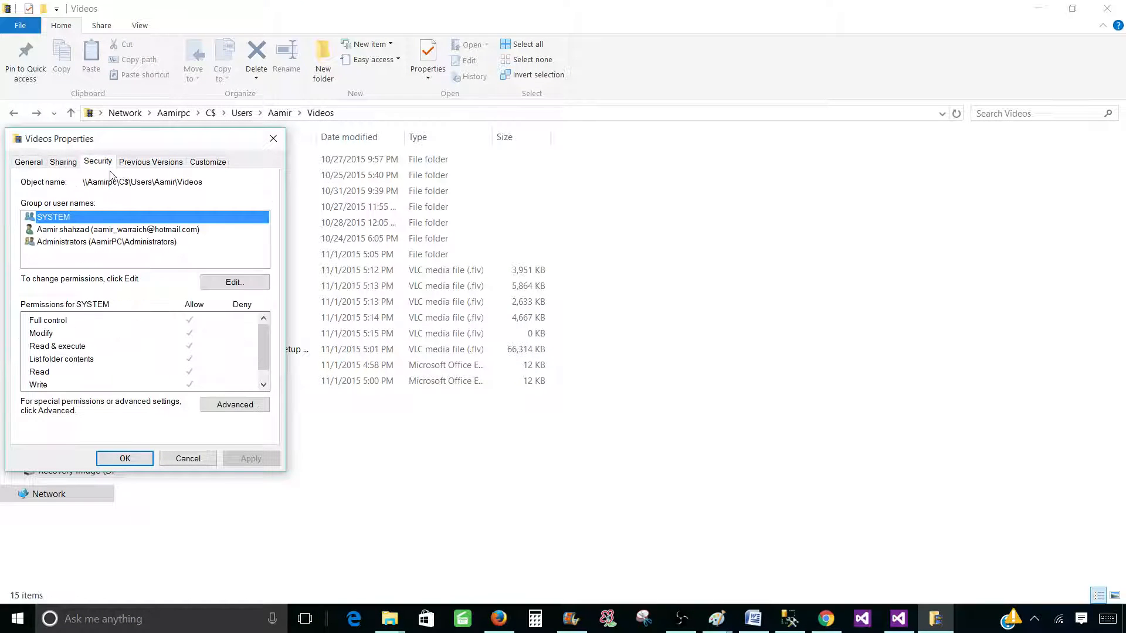
pyautogui.click(118, 229)
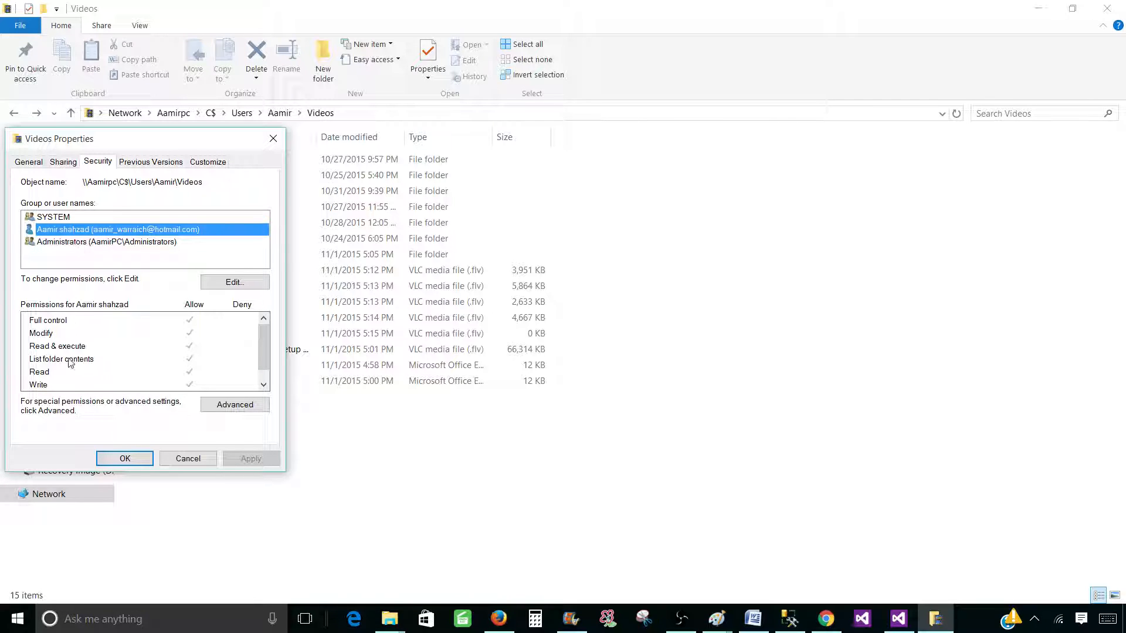
pyautogui.moveTo(47, 319)
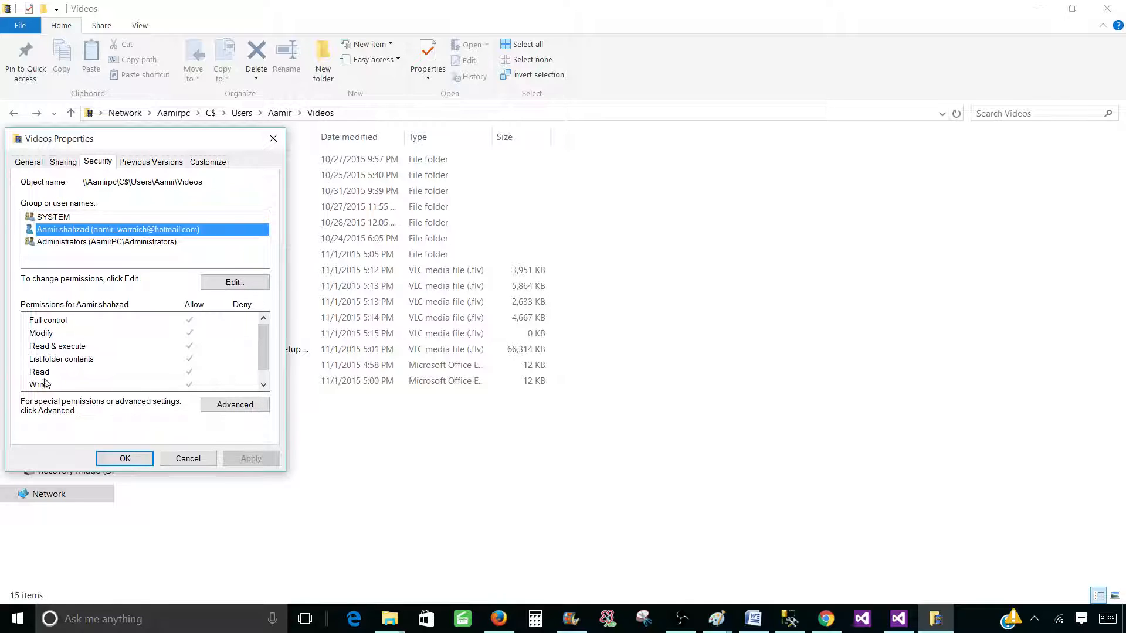
pyautogui.click(39, 385)
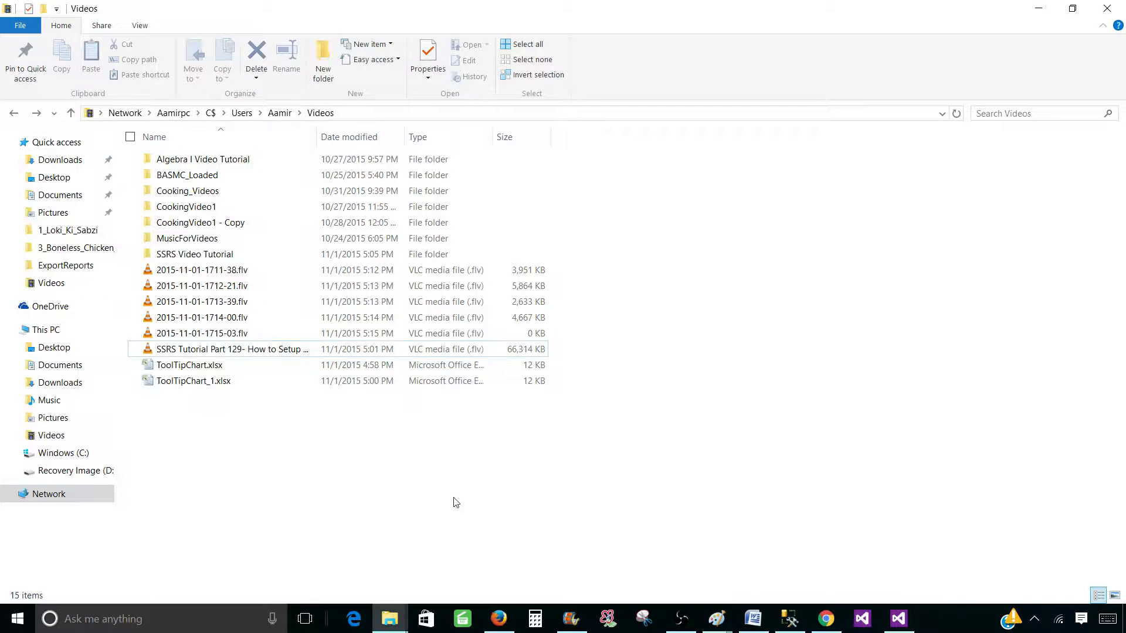
# Keep overwrite-with-newer, schedule daily at 8:00 AM, and save the subscription
pyautogui.click(825, 618)
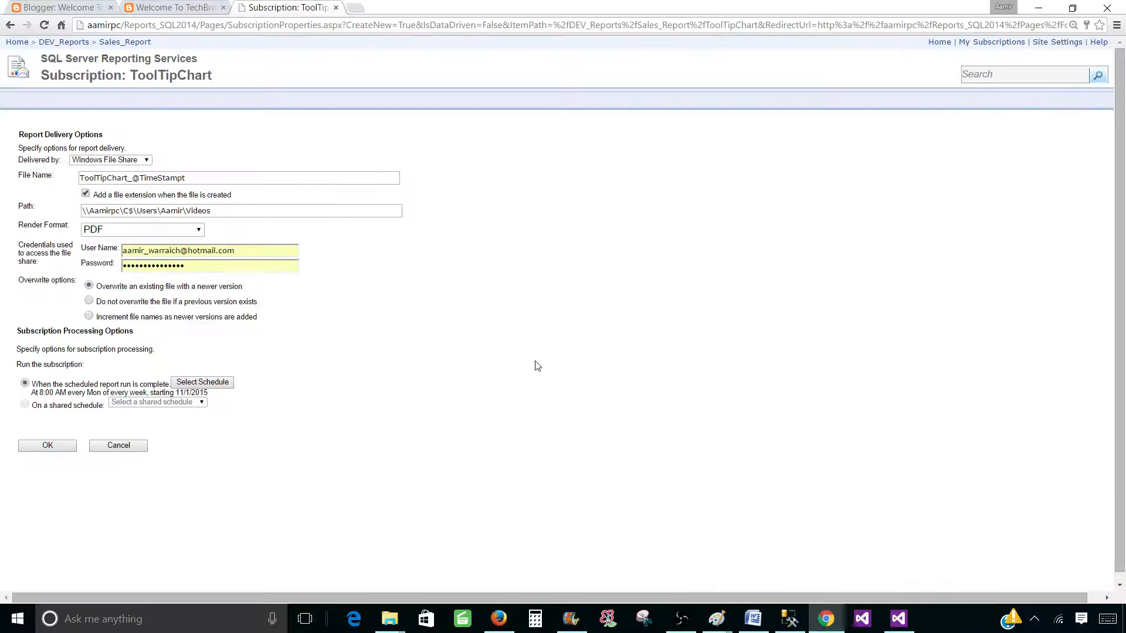
pyautogui.moveTo(136, 293)
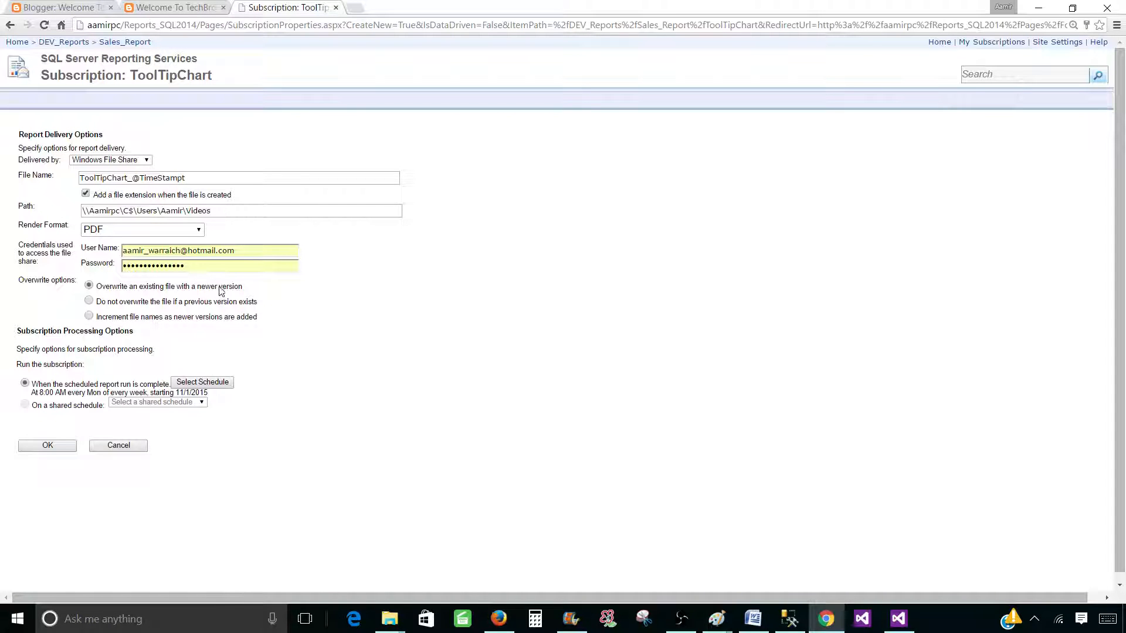
pyautogui.click(237, 177)
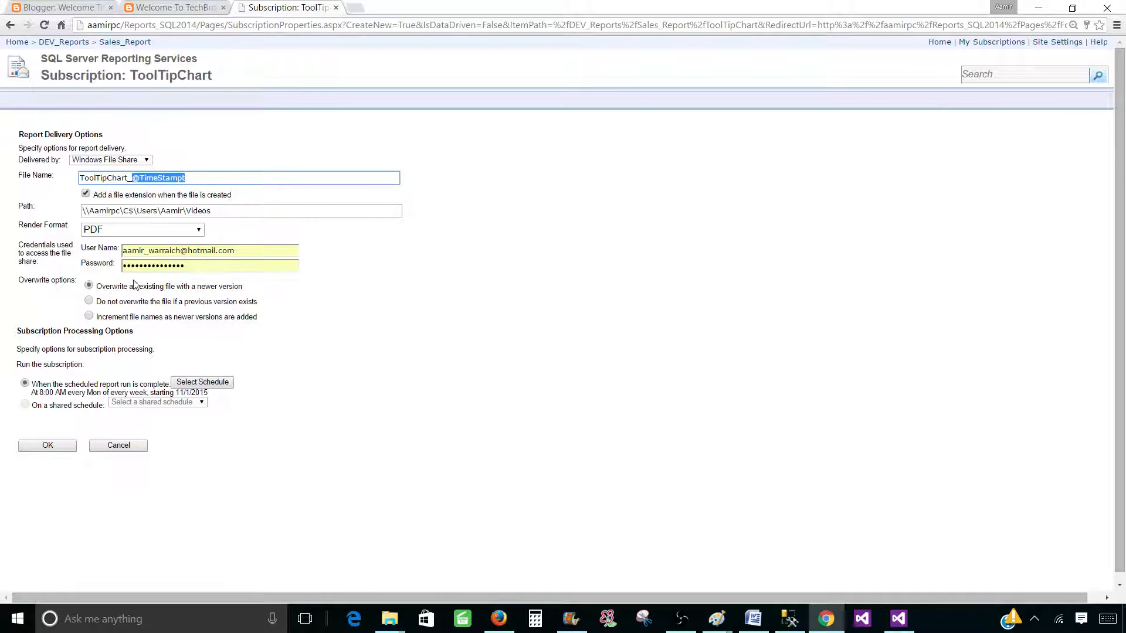
pyautogui.moveTo(142, 230)
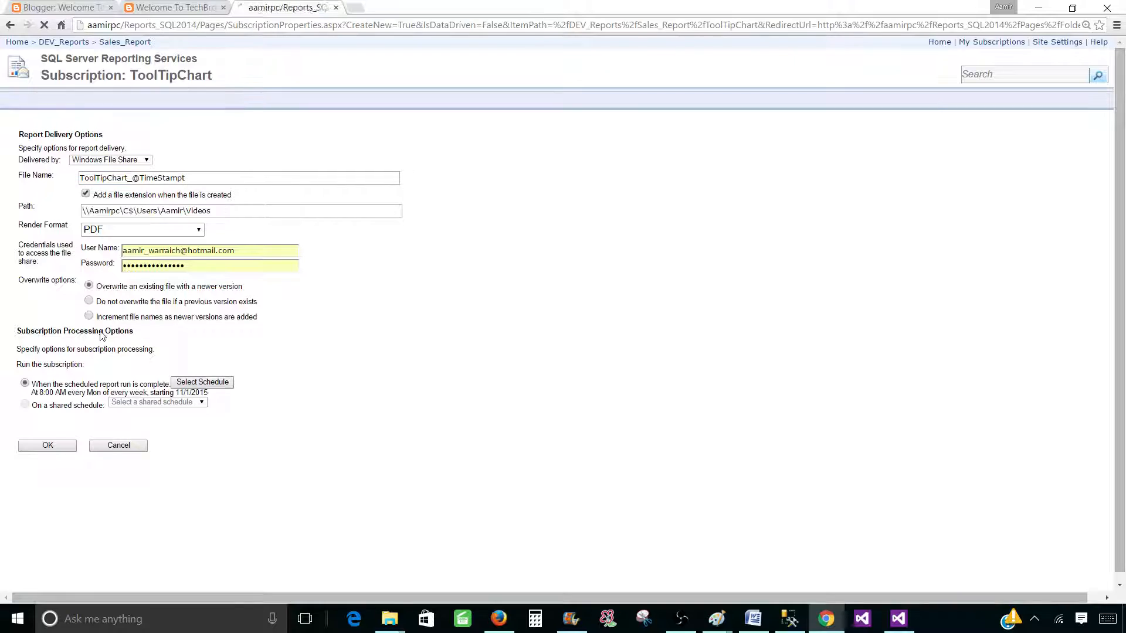
pyautogui.click(201, 381)
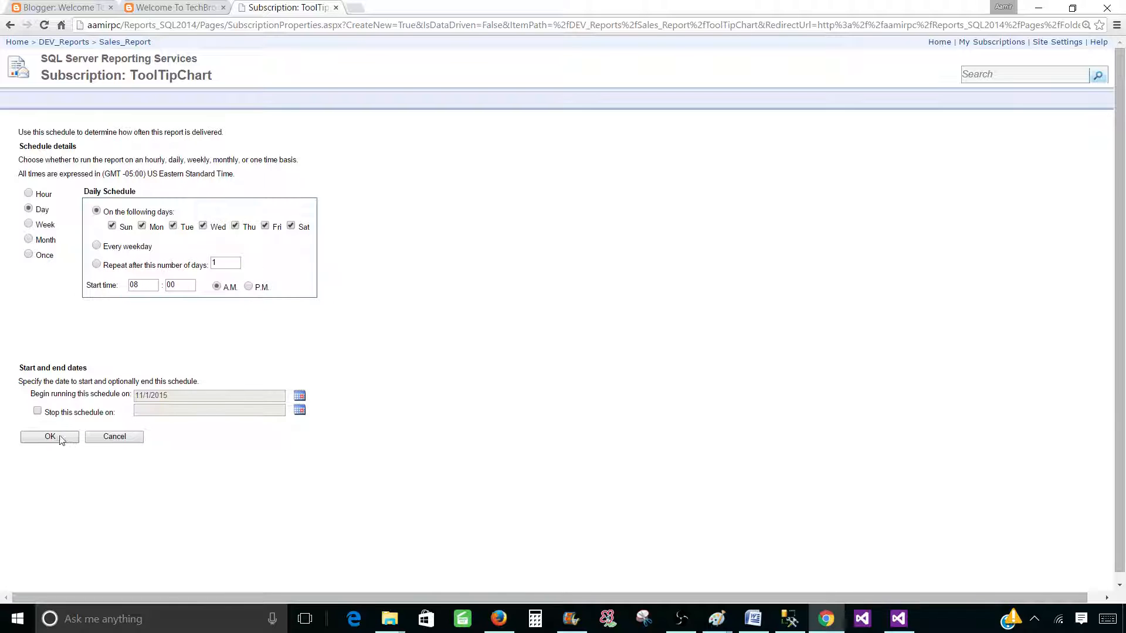
pyautogui.click(50, 436)
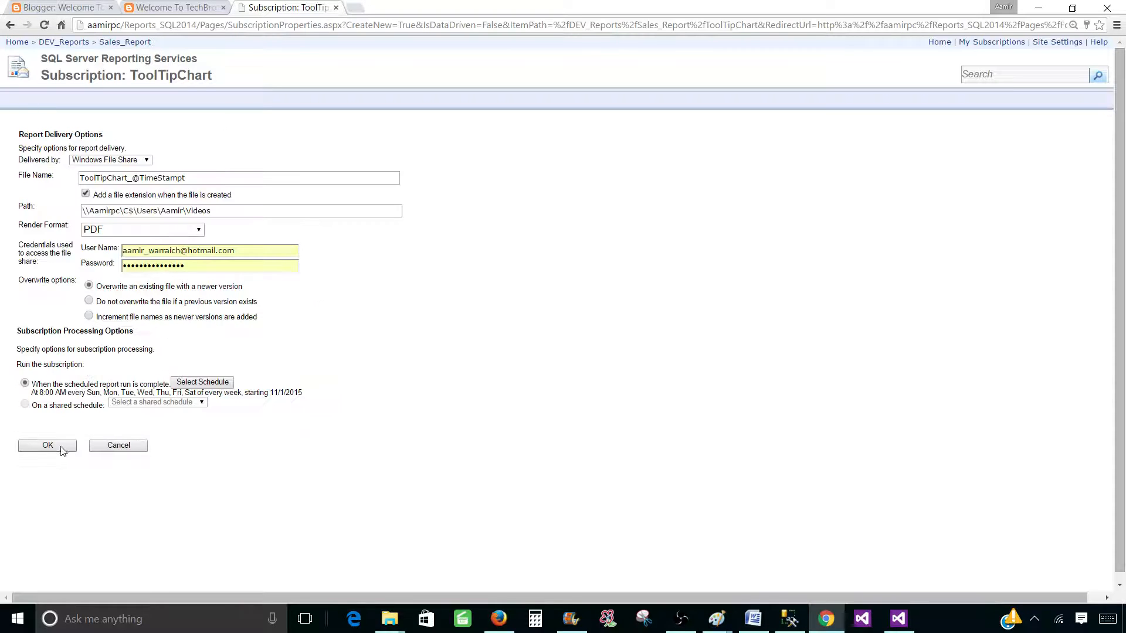
pyautogui.click(47, 445)
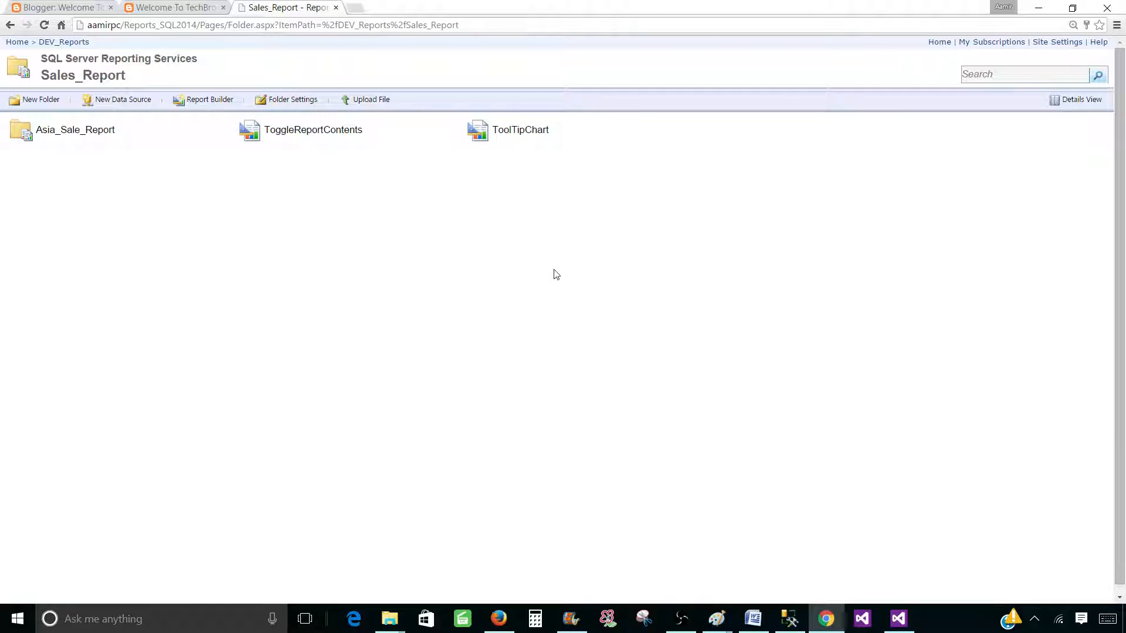
pyautogui.moveTo(434, 158)
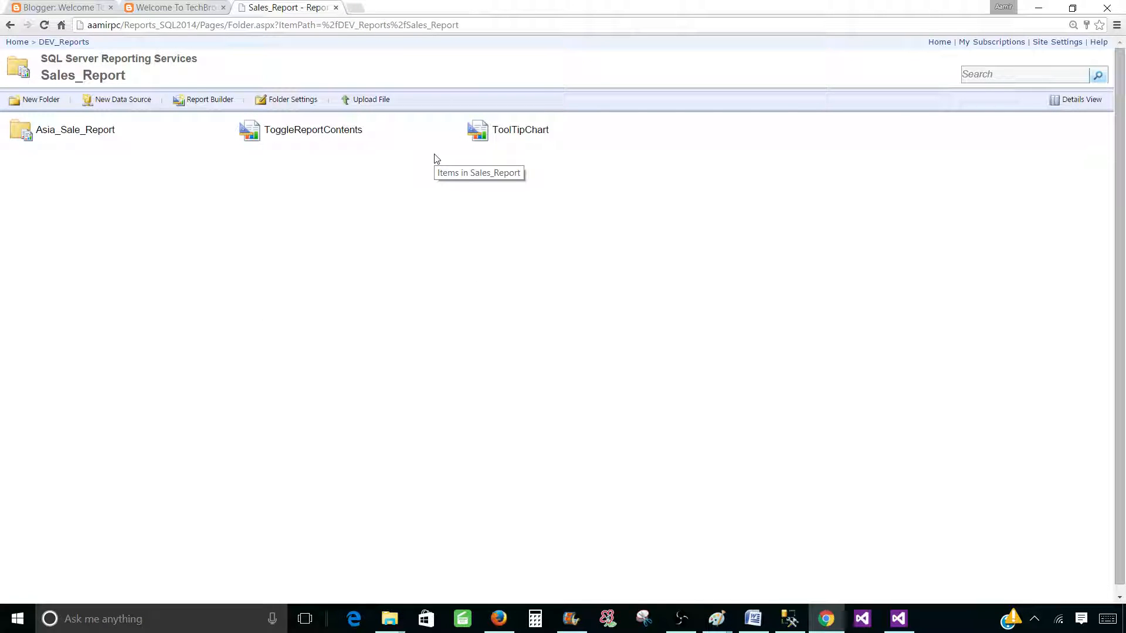
pyautogui.moveTo(402, 163)
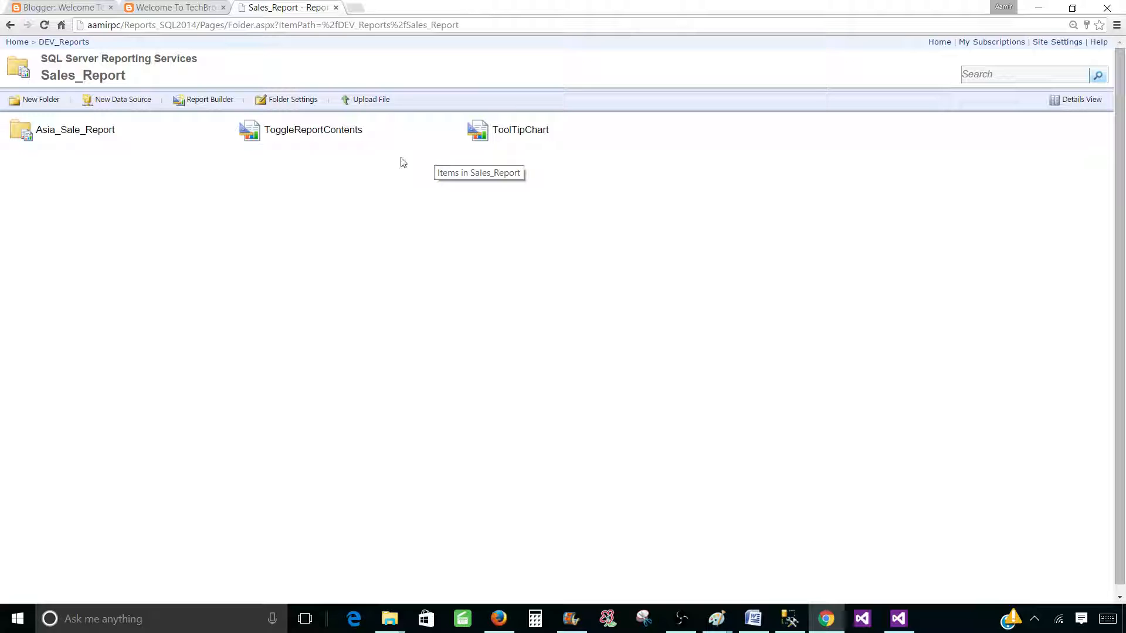
pyautogui.moveTo(808, 499)
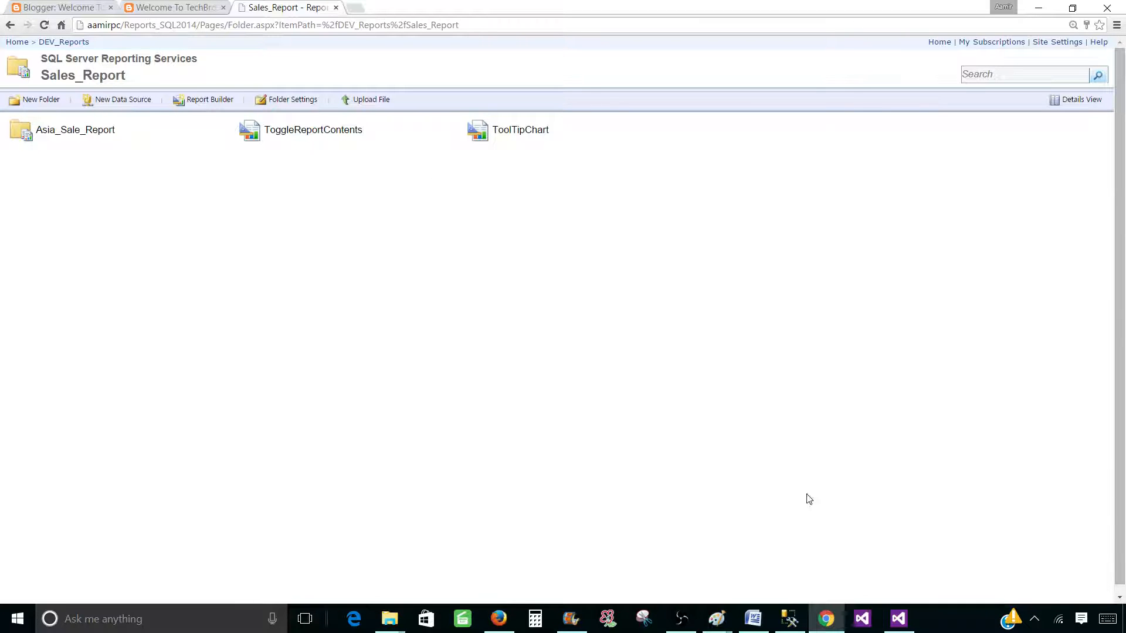
# Query the top 1000 rows of ReportServer's dbo.Subscriptions table
pyautogui.click(789, 618)
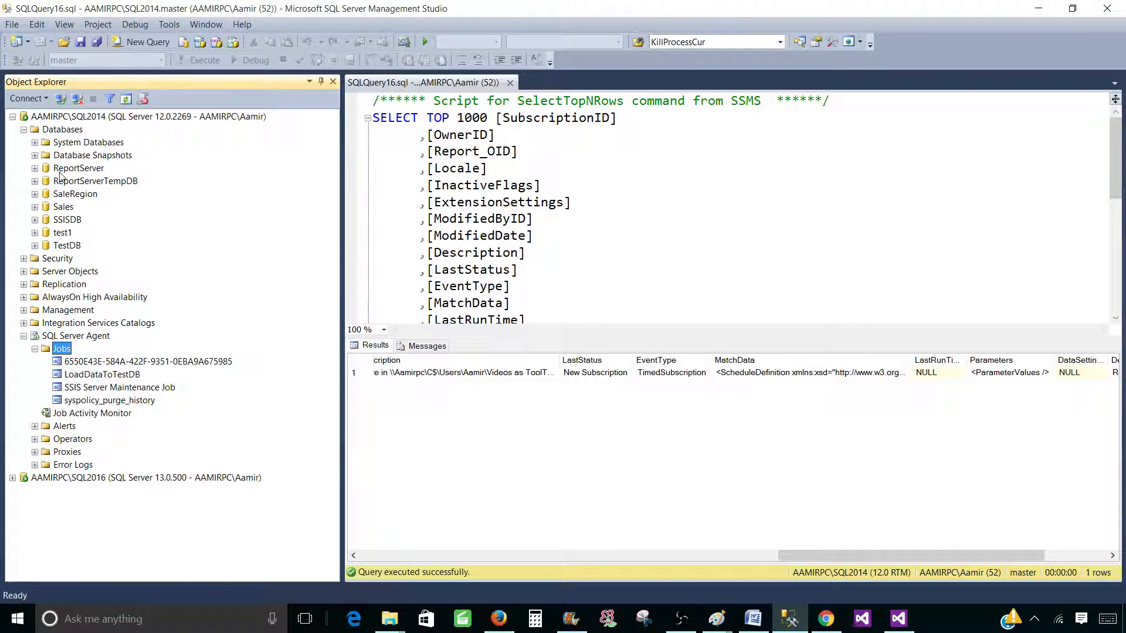
pyautogui.click(148, 361)
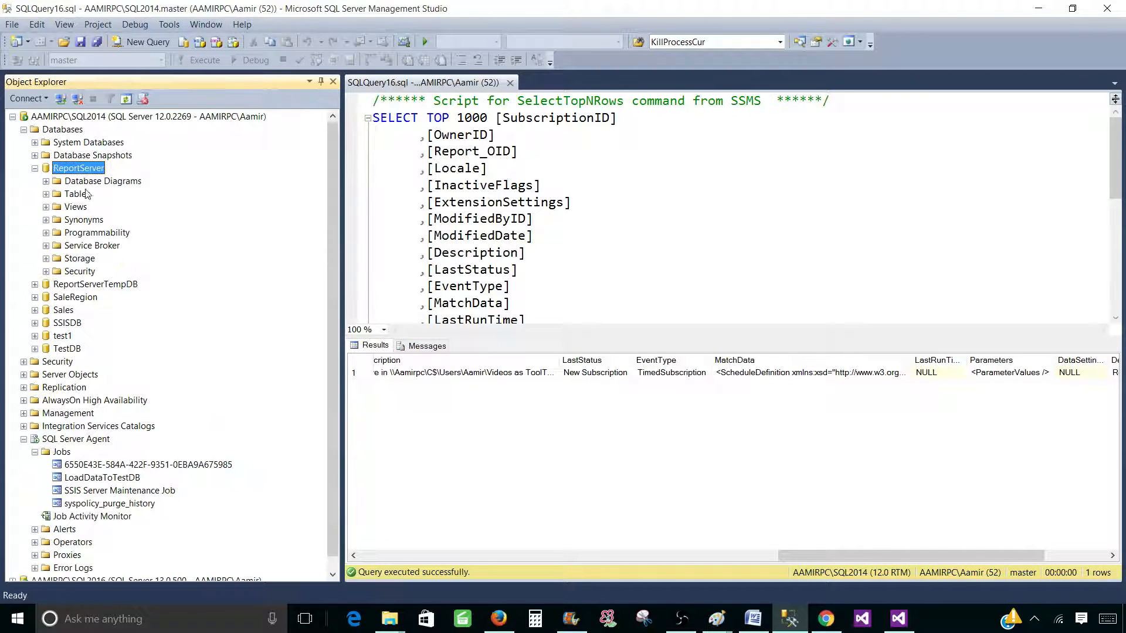
pyautogui.doubleClick(75, 194)
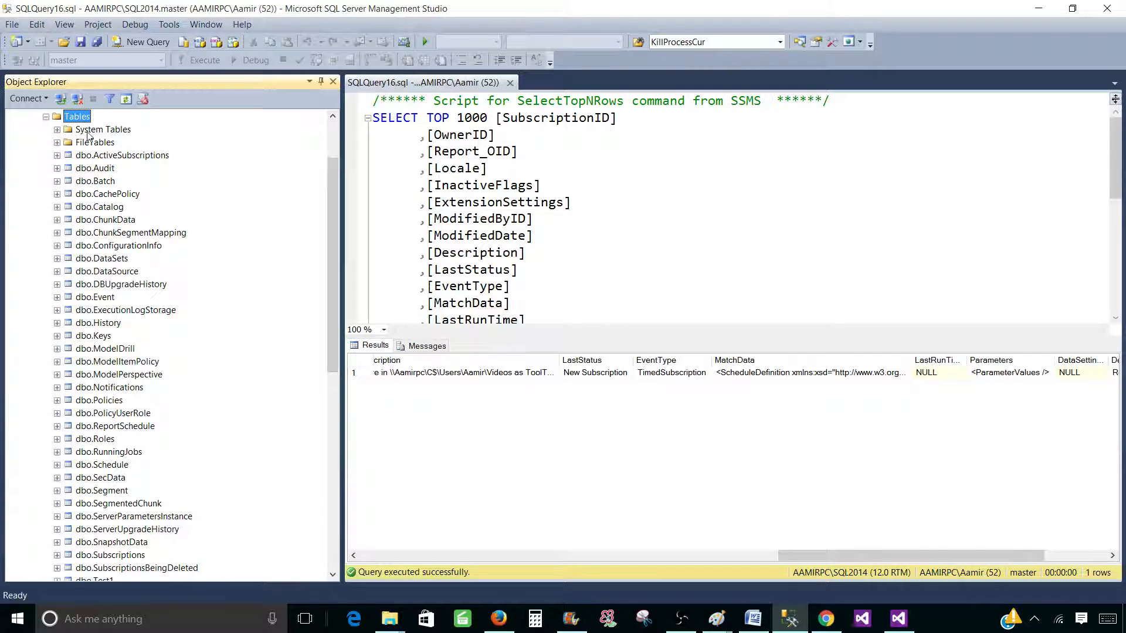
pyautogui.scroll(-3)
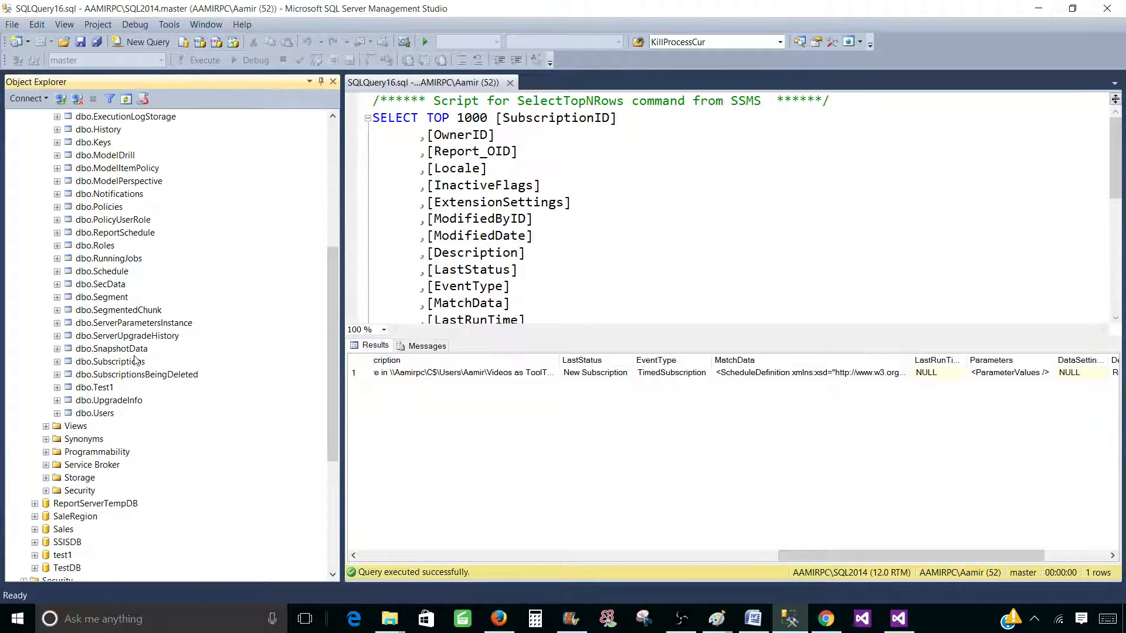
pyautogui.click(110, 361)
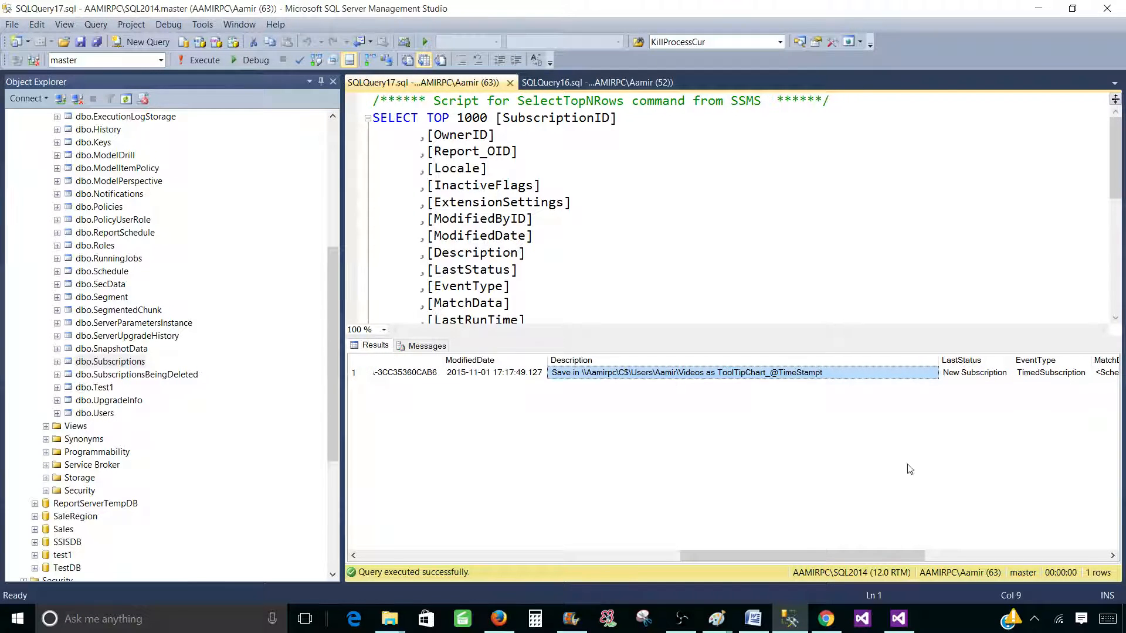
# Check the Description column, then select the subscription's job under SQL Server Agent Jobs
pyautogui.hscroll(3)
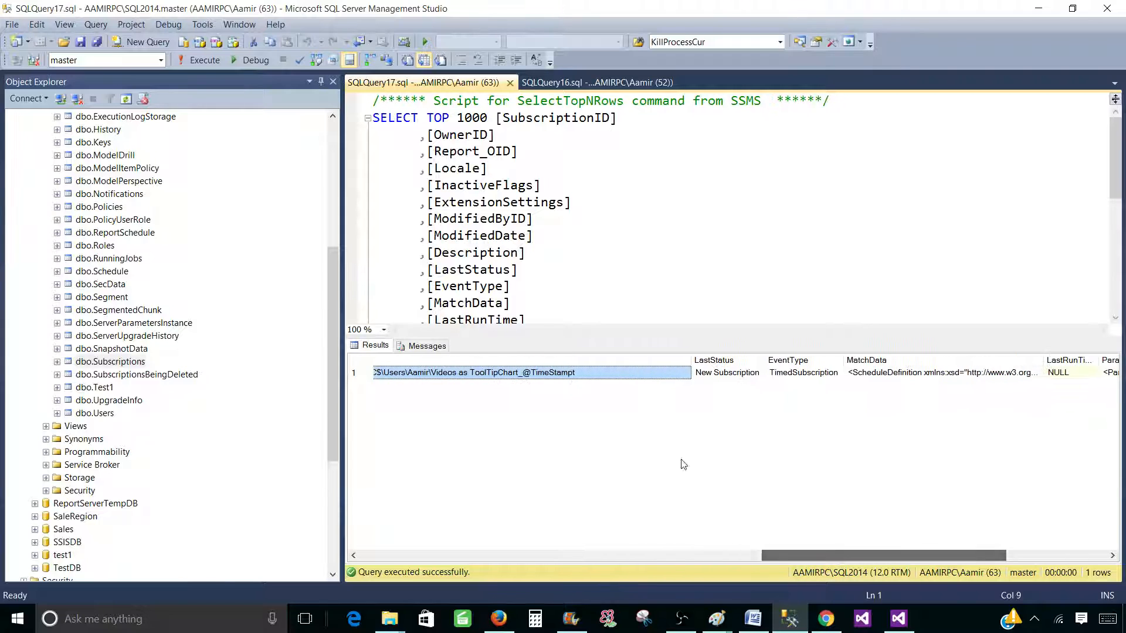
pyautogui.click(727, 371)
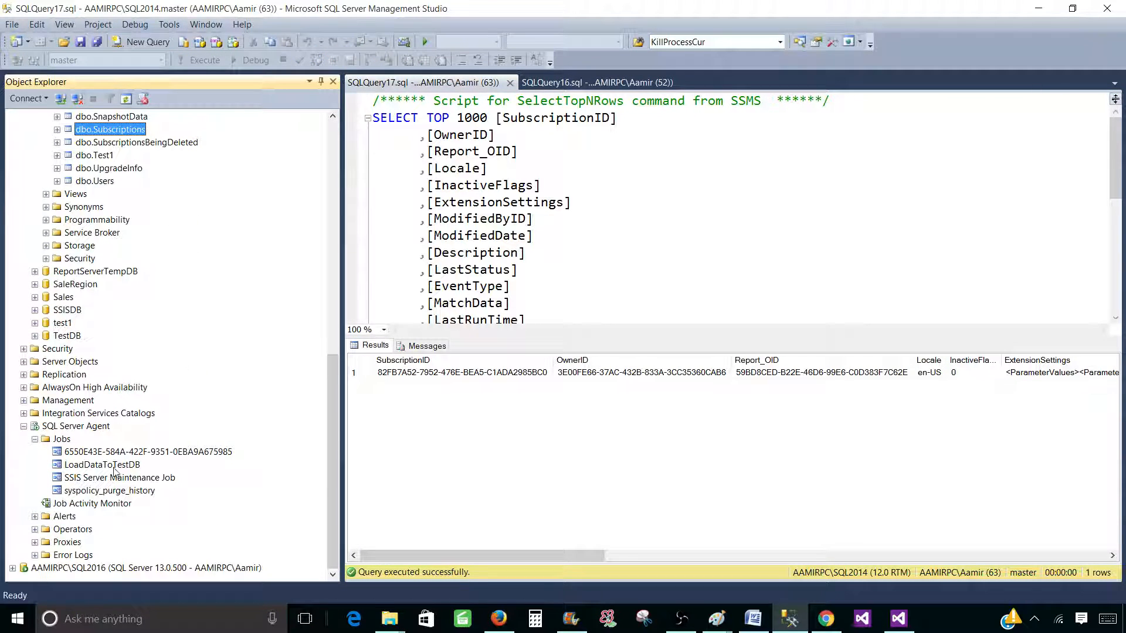
pyautogui.click(148, 452)
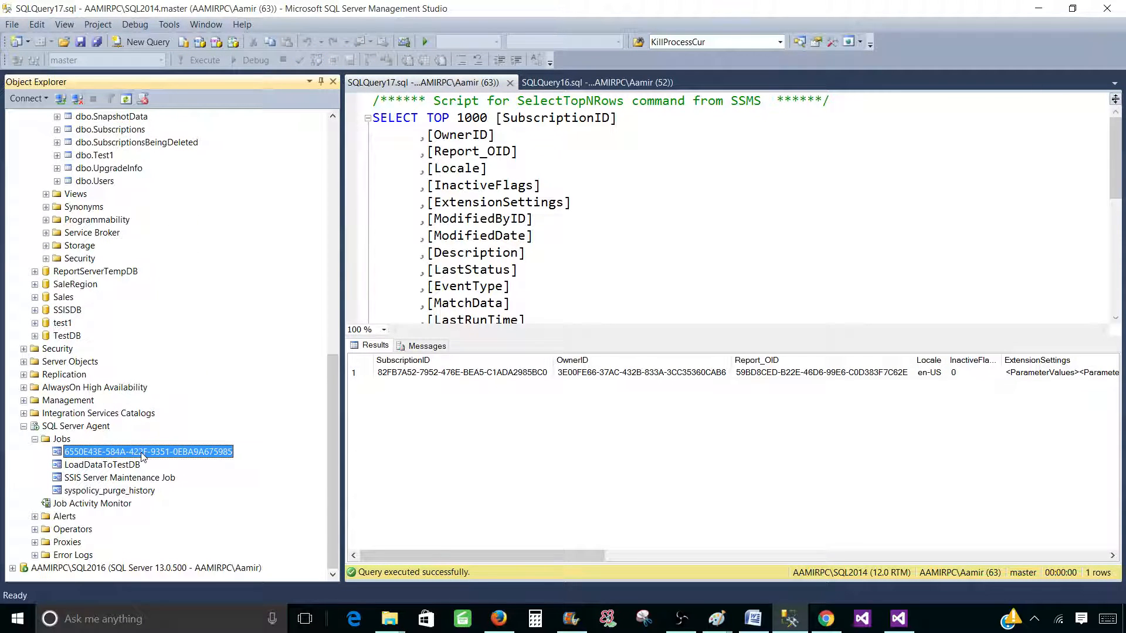
pyautogui.moveTo(88, 477)
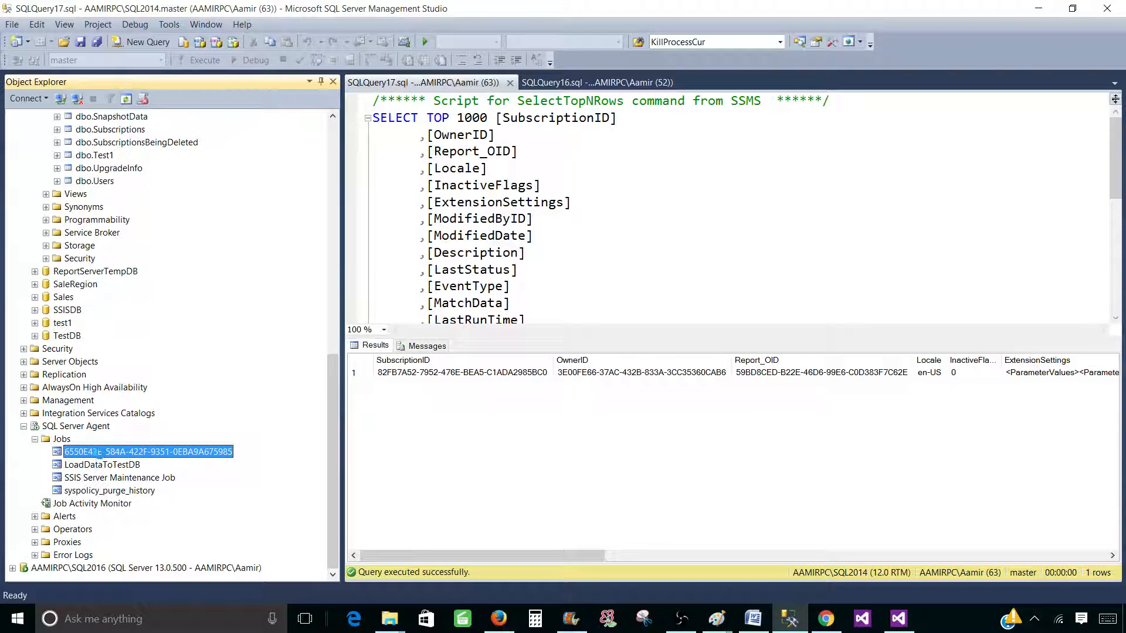
pyautogui.doubleClick(147, 452)
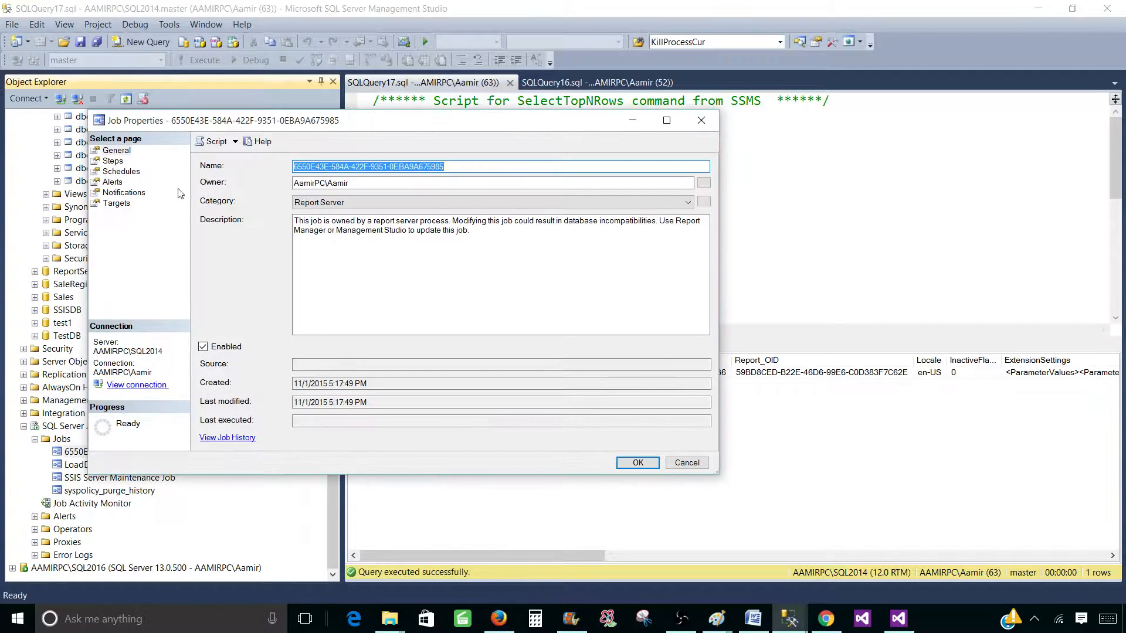
pyautogui.click(113, 161)
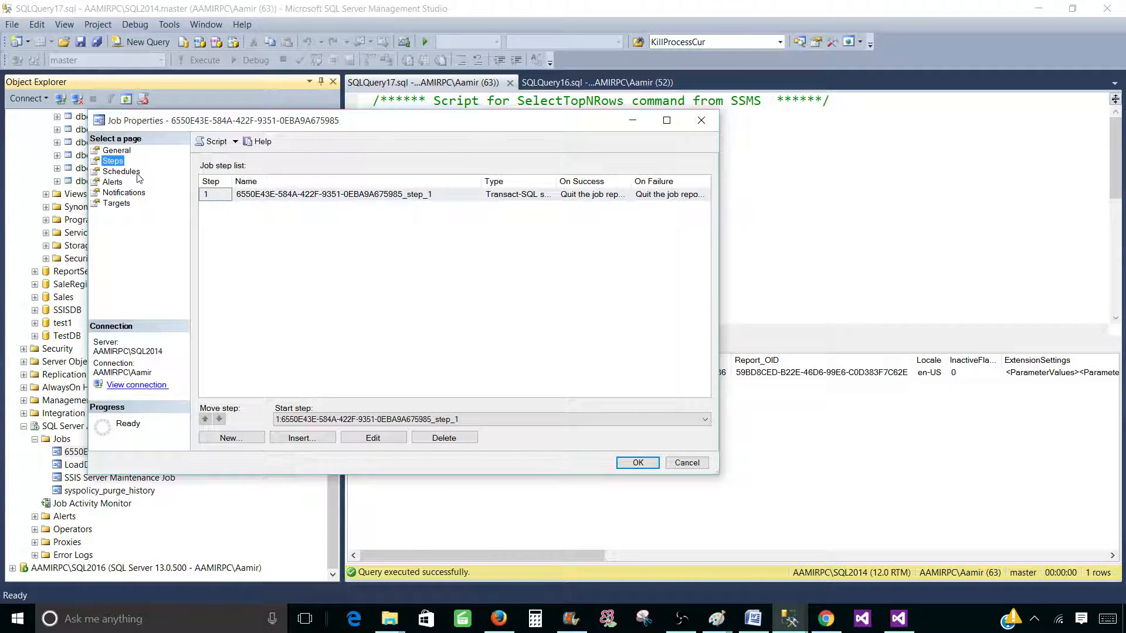
pyautogui.click(121, 171)
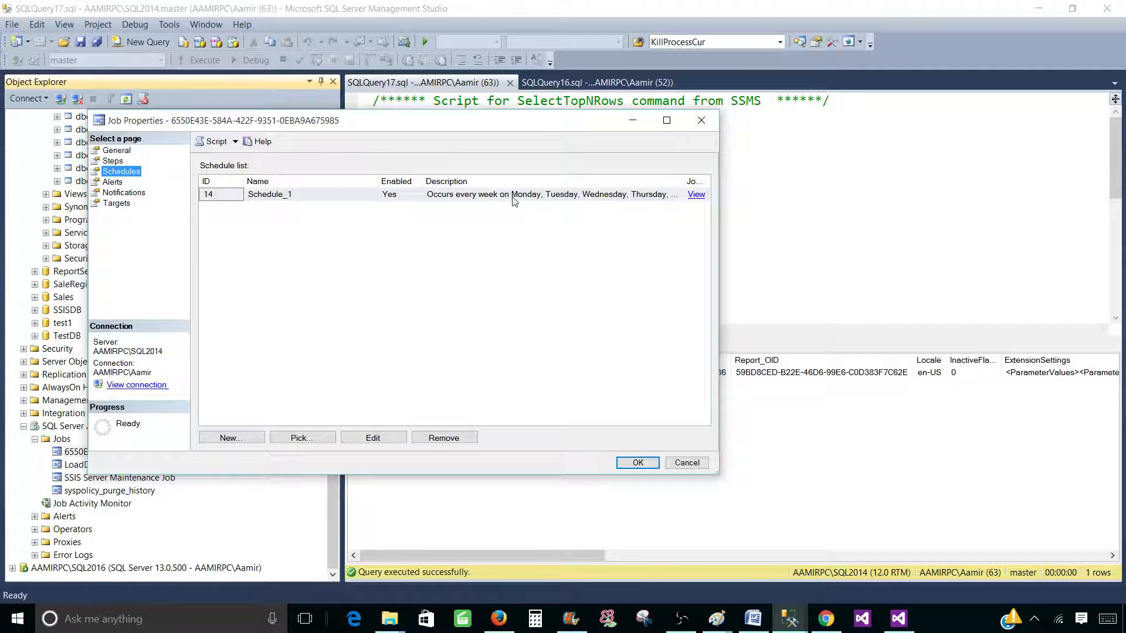
pyautogui.moveTo(722, 232)
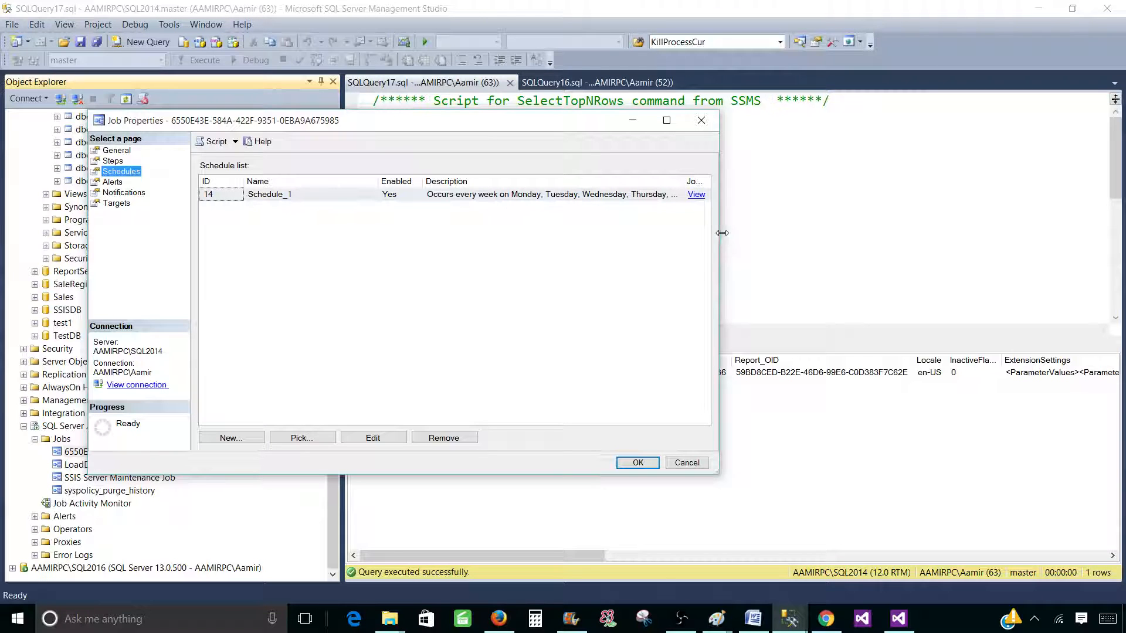
pyautogui.moveTo(712, 238)
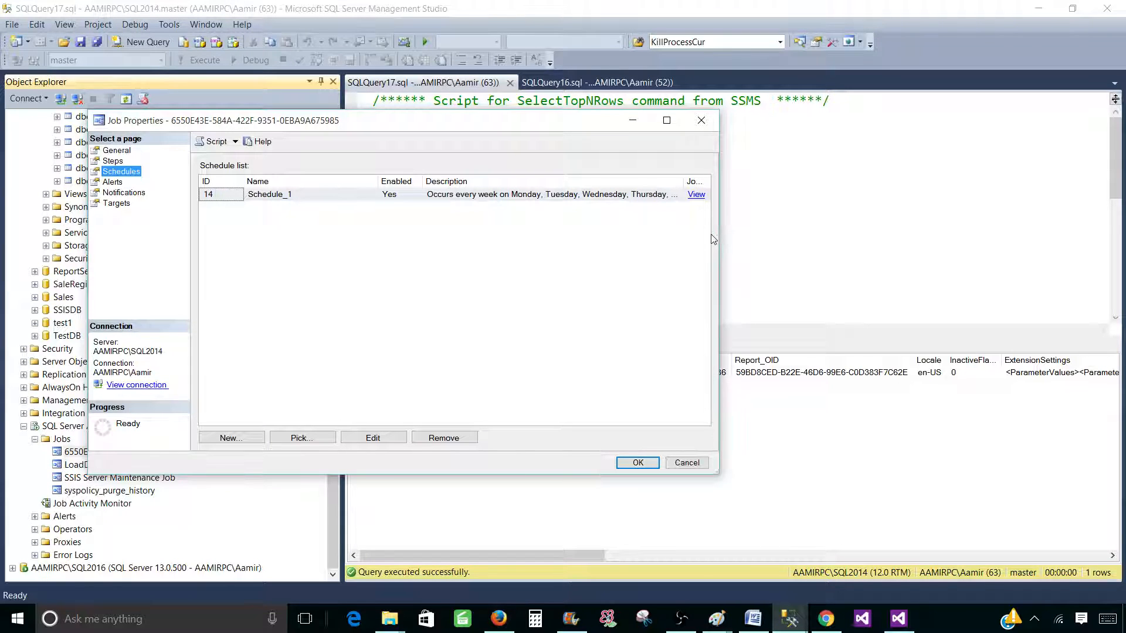
pyautogui.click(666, 119)
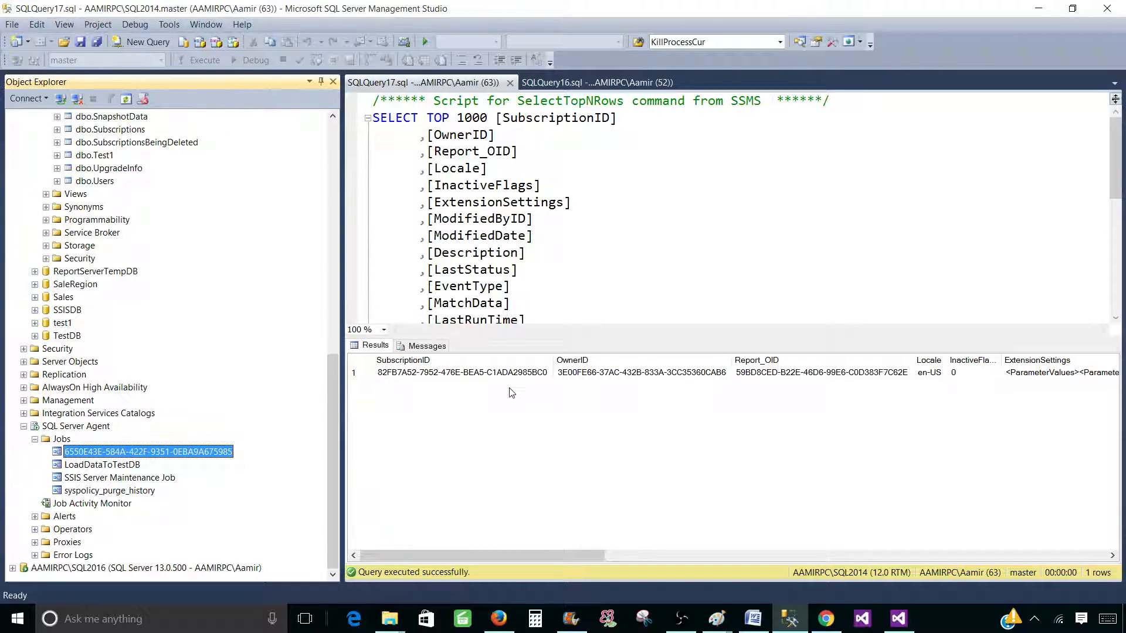
pyautogui.moveTo(427, 438)
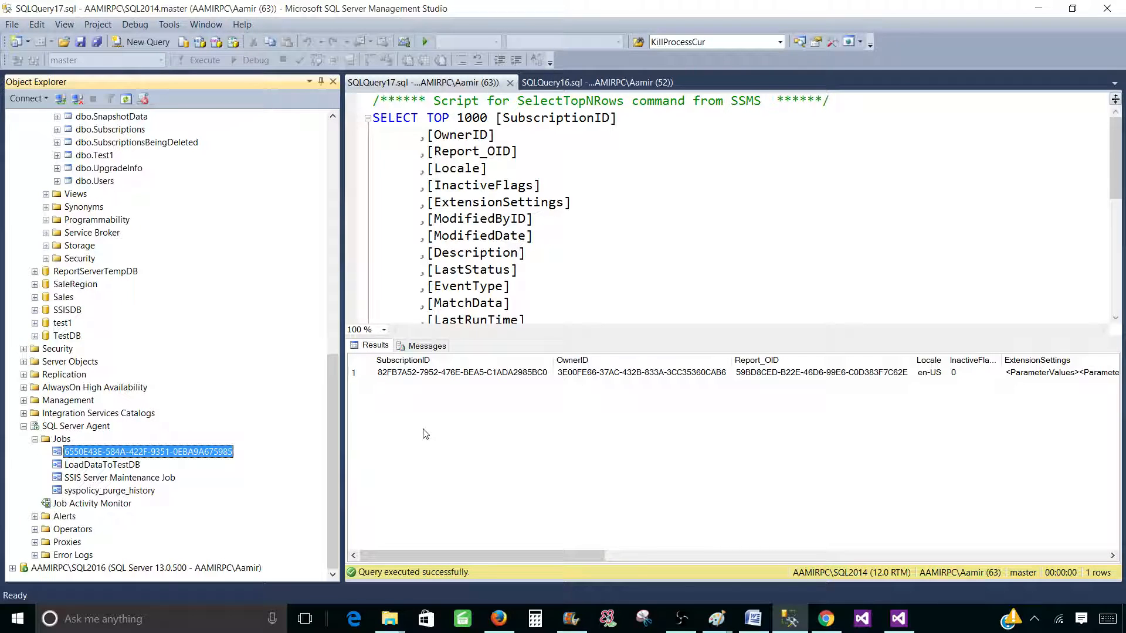
pyautogui.moveTo(159, 433)
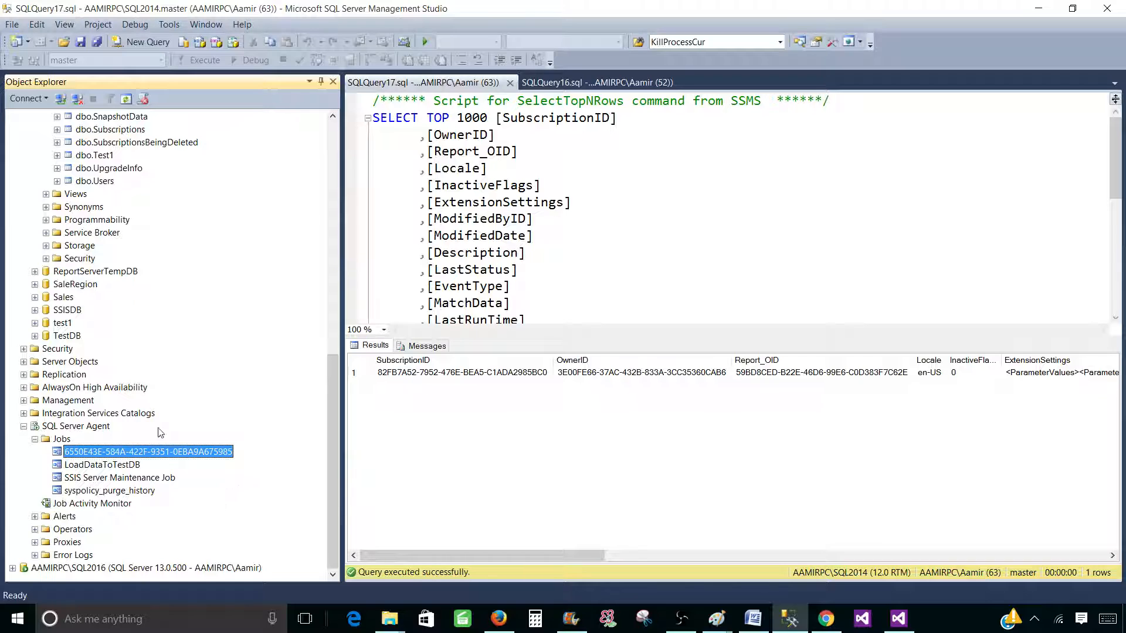
pyautogui.moveTo(180, 465)
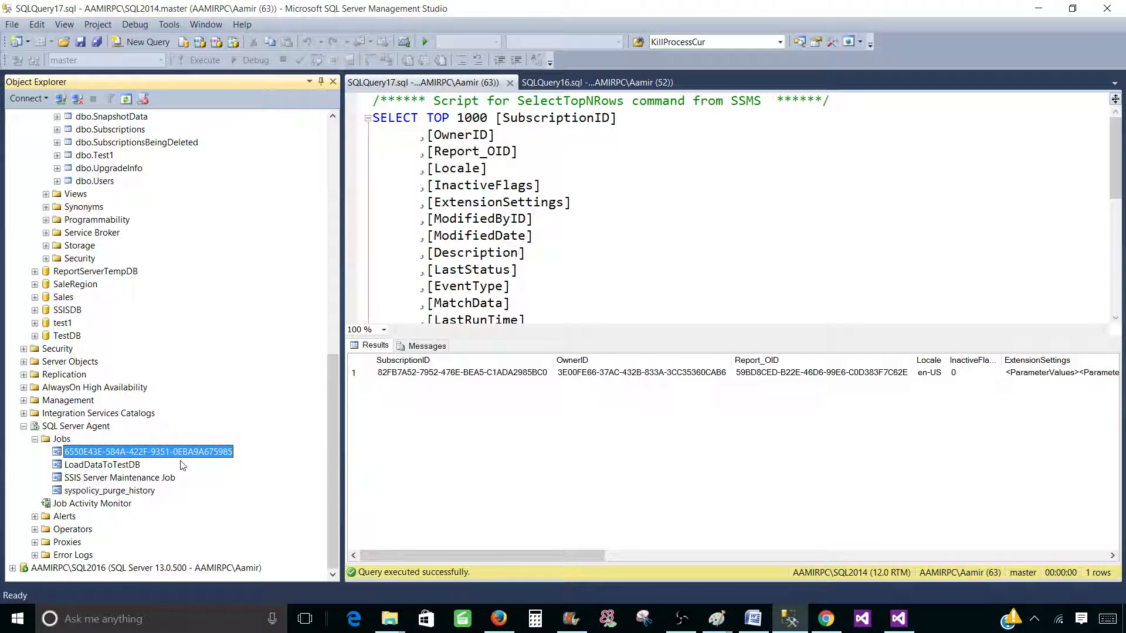
# Start the subscription's GUID agent job and dismiss the Success result
pyautogui.rightClick(148, 451)
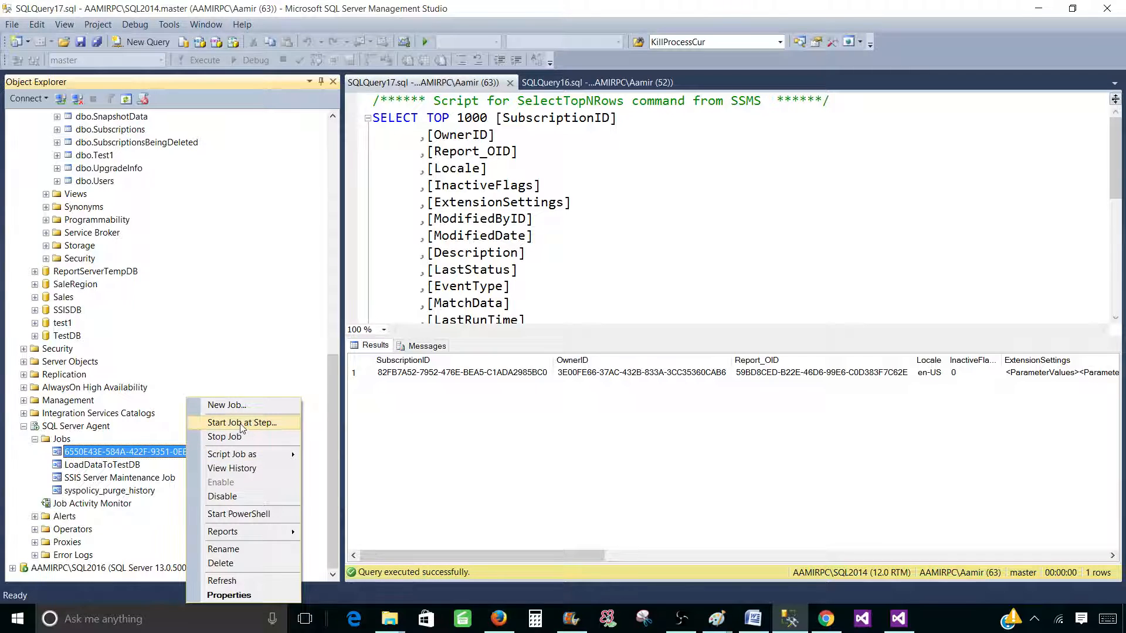
pyautogui.click(241, 422)
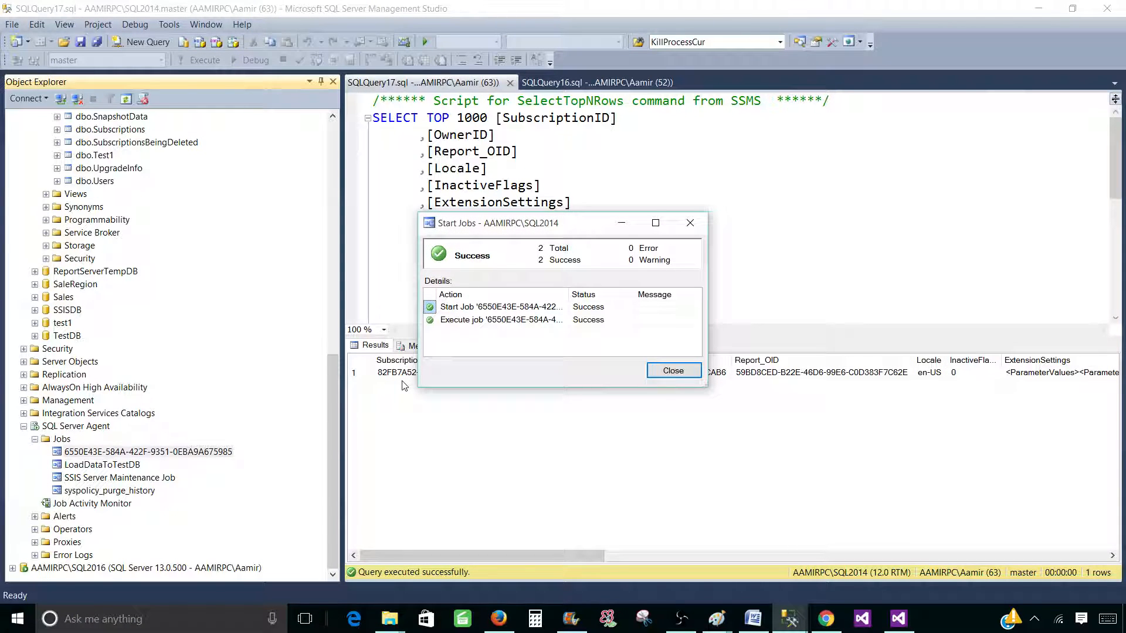
pyautogui.click(672, 371)
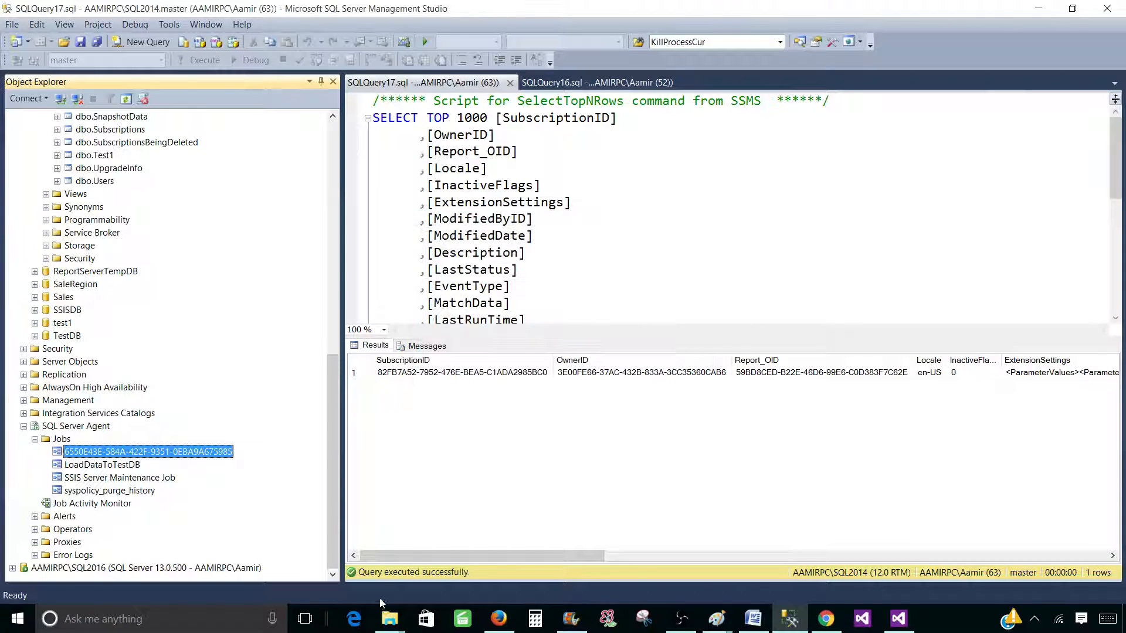
pyautogui.click(389, 618)
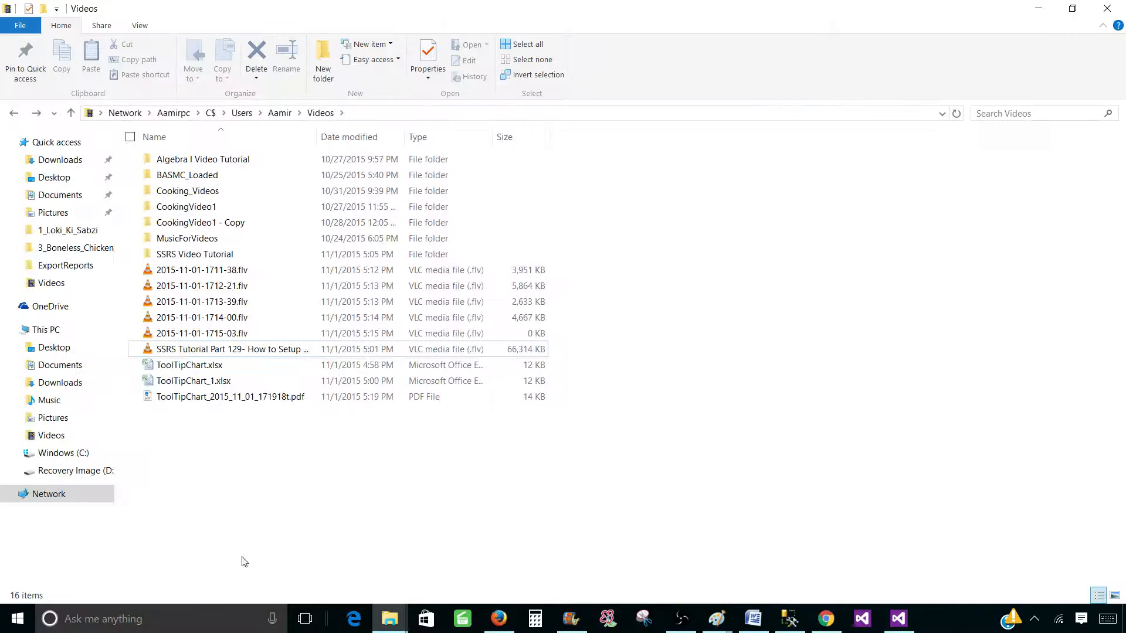
pyautogui.click(229, 397)
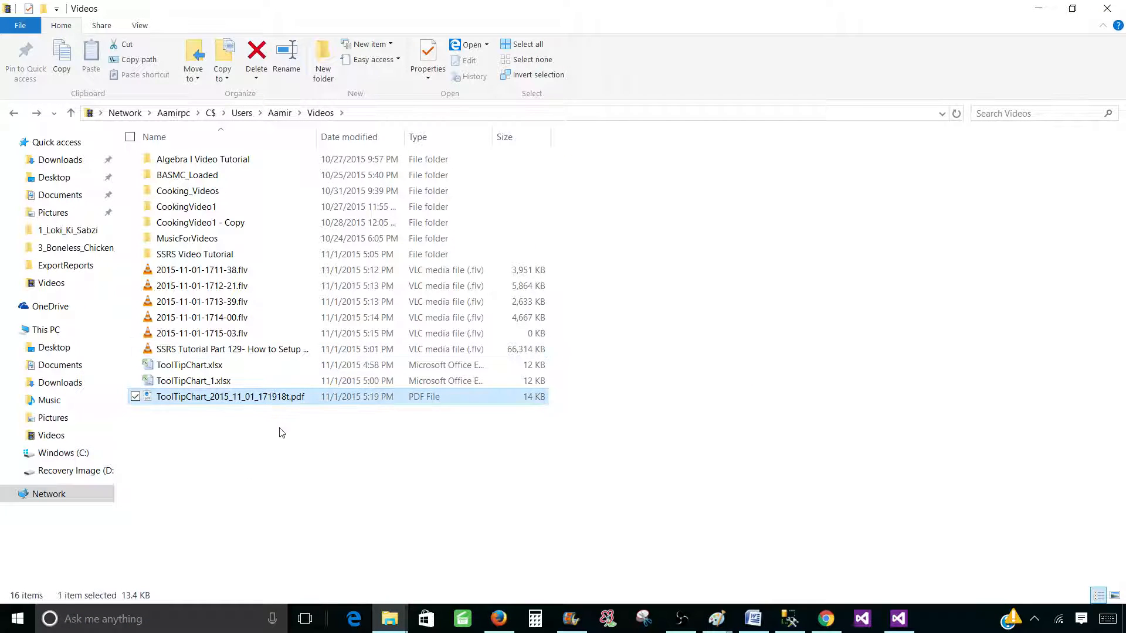
pyautogui.moveTo(209, 410)
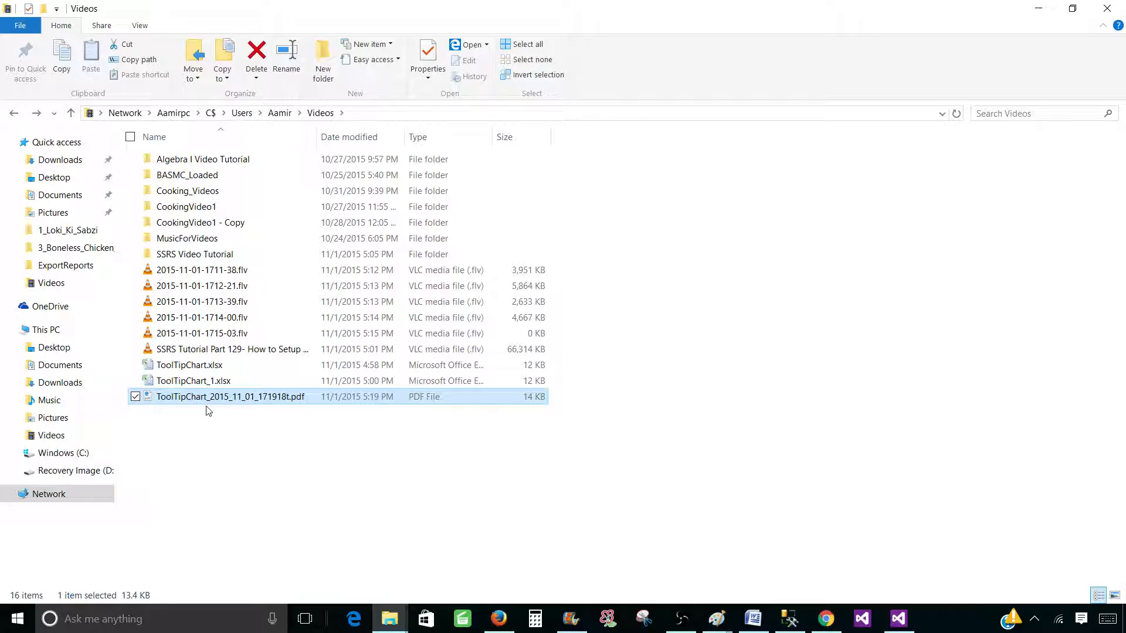
pyautogui.moveTo(199, 406)
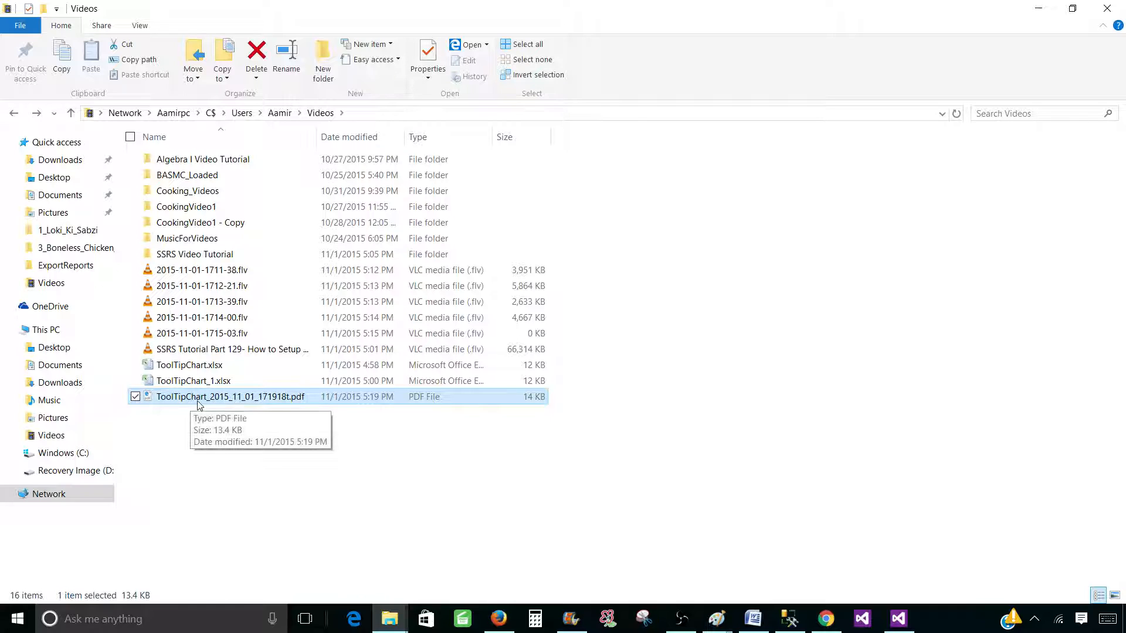
pyautogui.moveTo(222, 405)
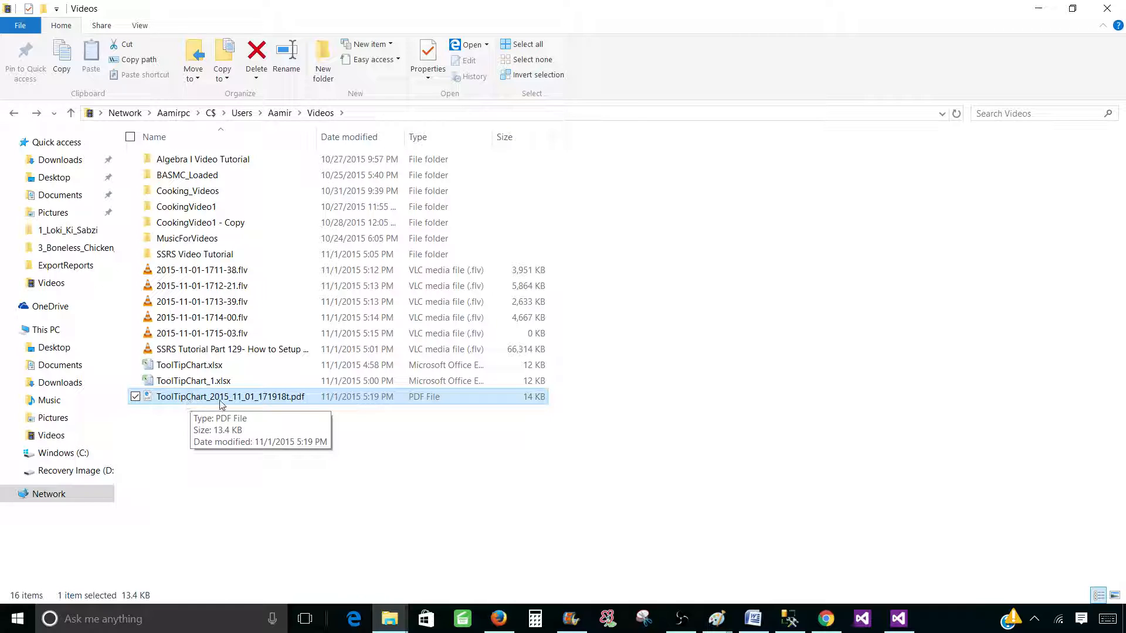
pyautogui.moveTo(251, 401)
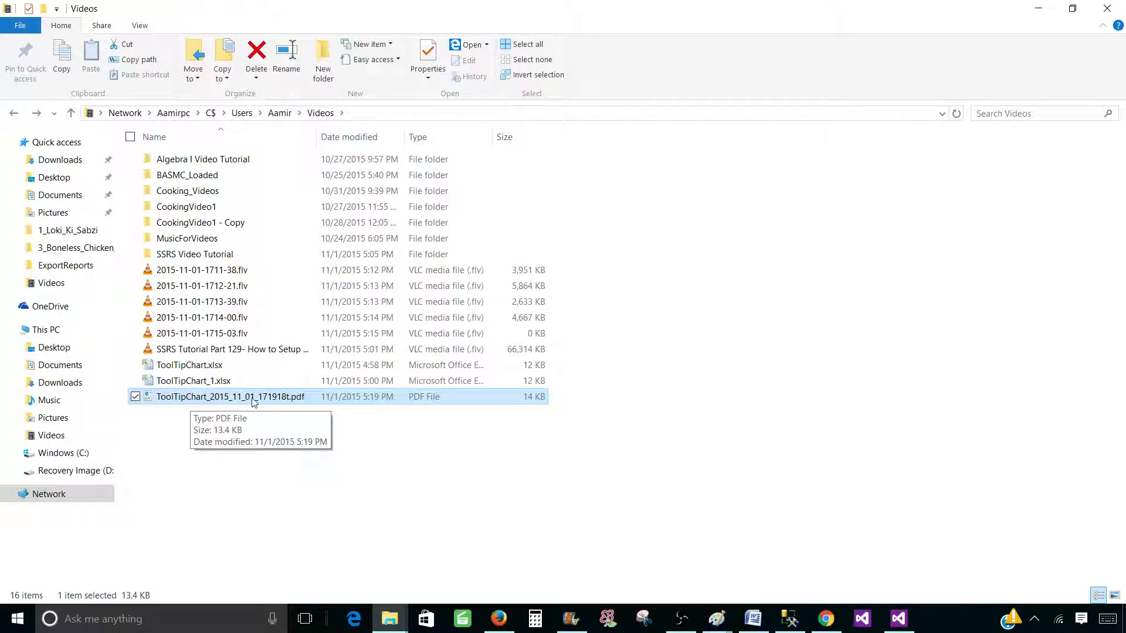
pyautogui.moveTo(271, 405)
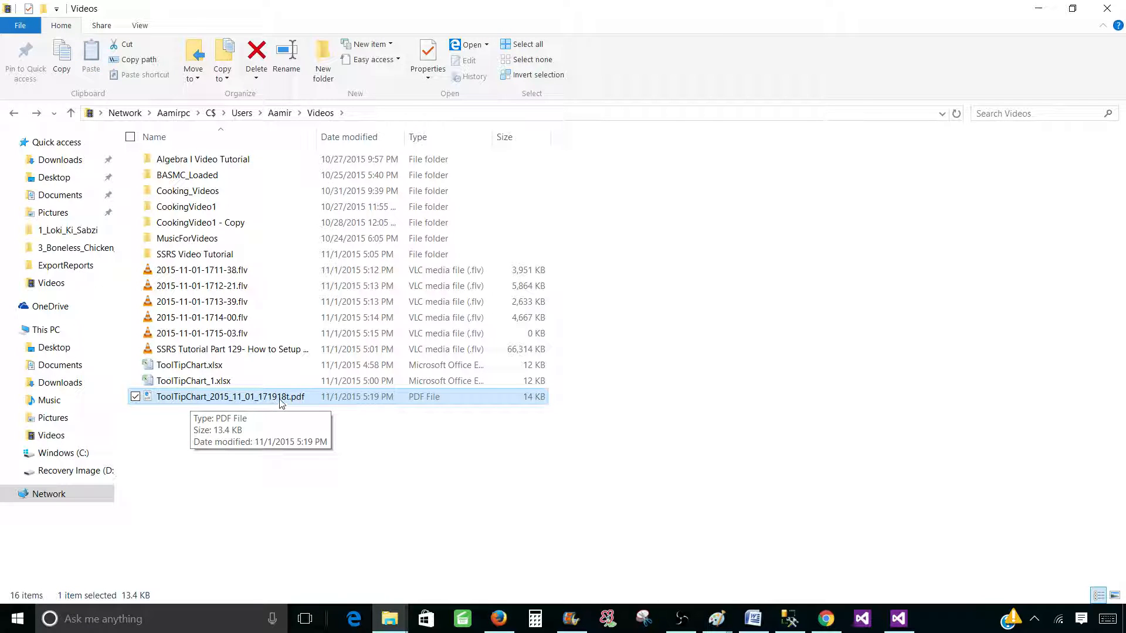
pyautogui.moveTo(288, 407)
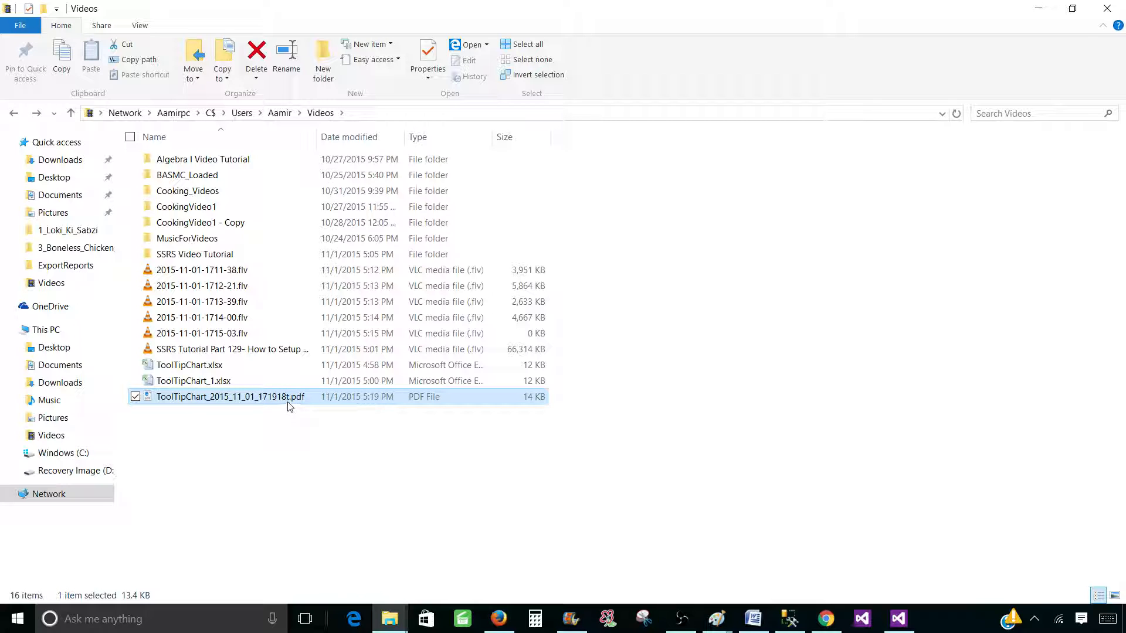
pyautogui.click(170, 496)
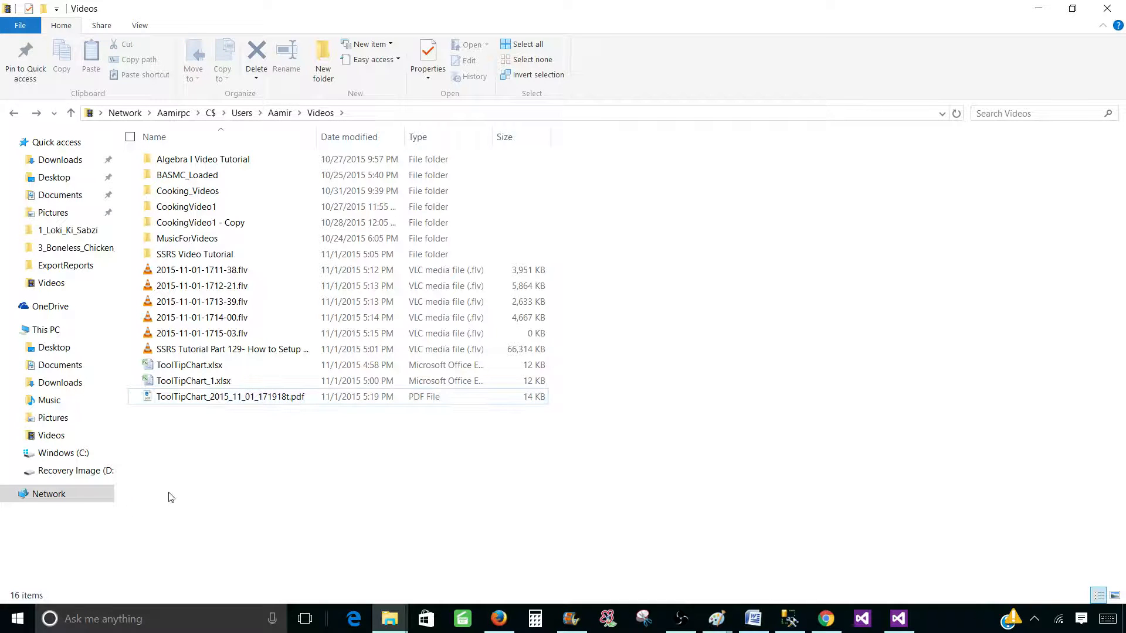
pyautogui.moveTo(236, 465)
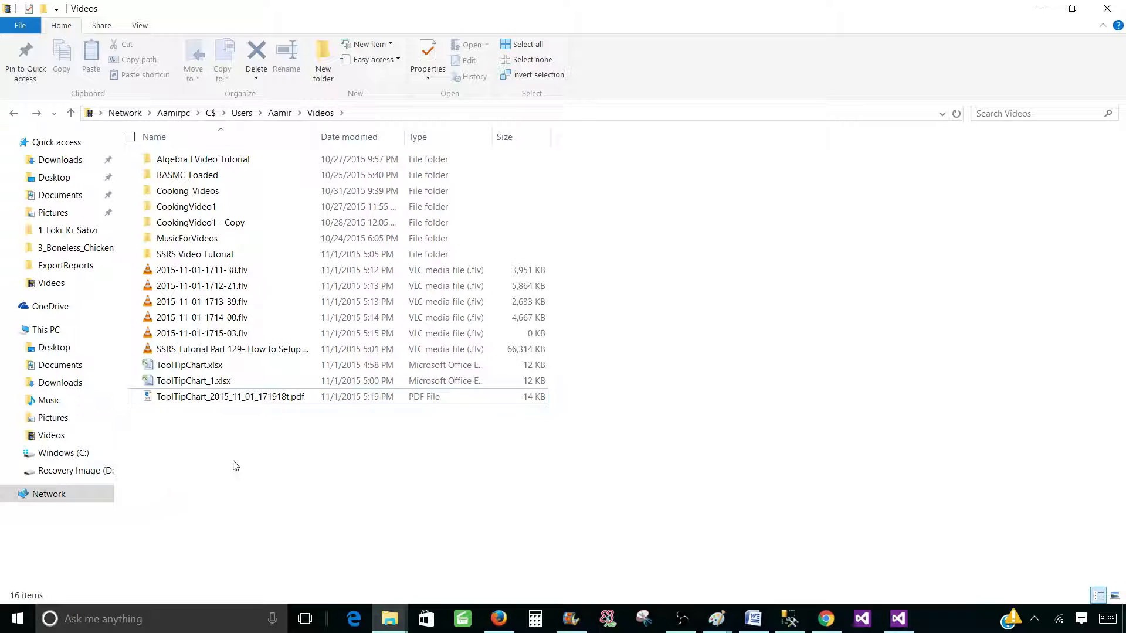
pyautogui.click(230, 396)
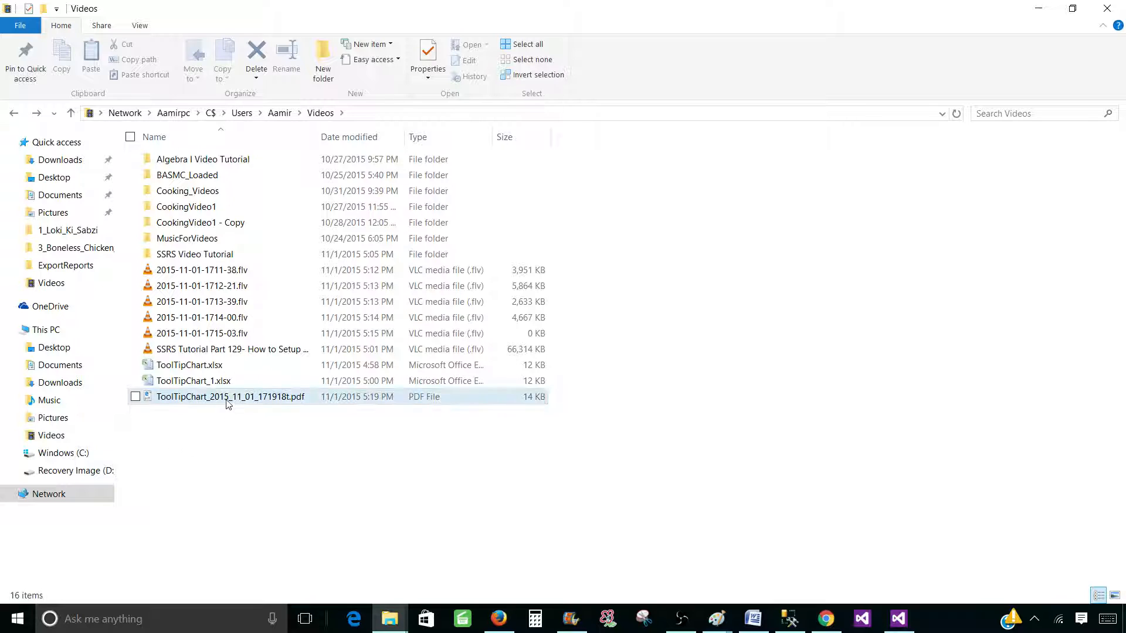
pyautogui.doubleClick(232, 396)
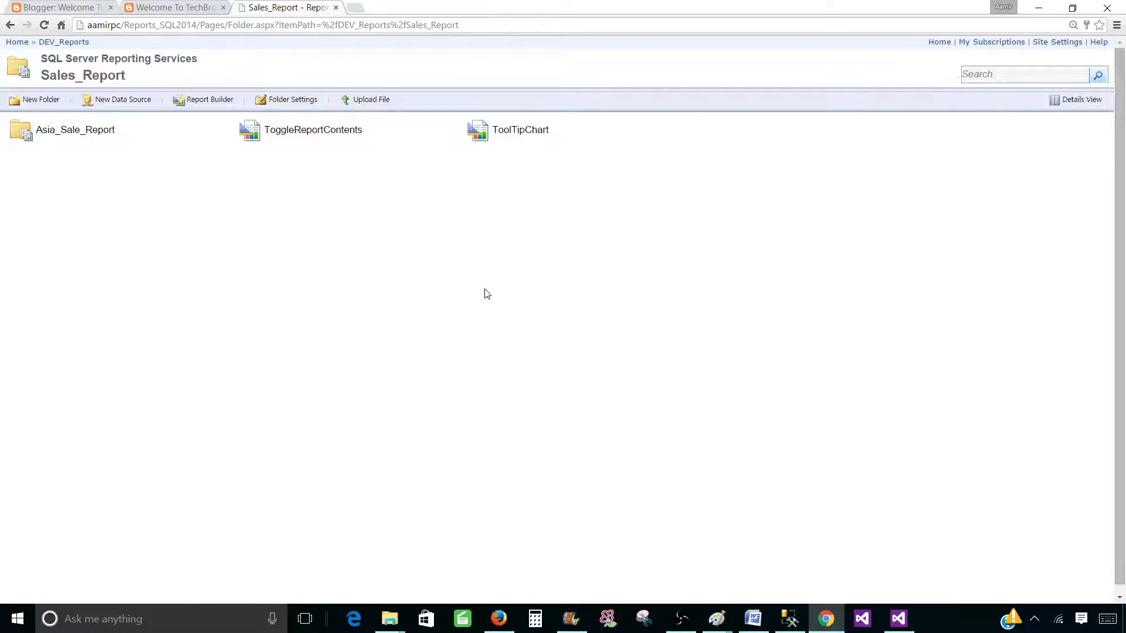
# Start a new ToolTipChart subscription by mistake and back out to the folder
pyautogui.click(682, 130)
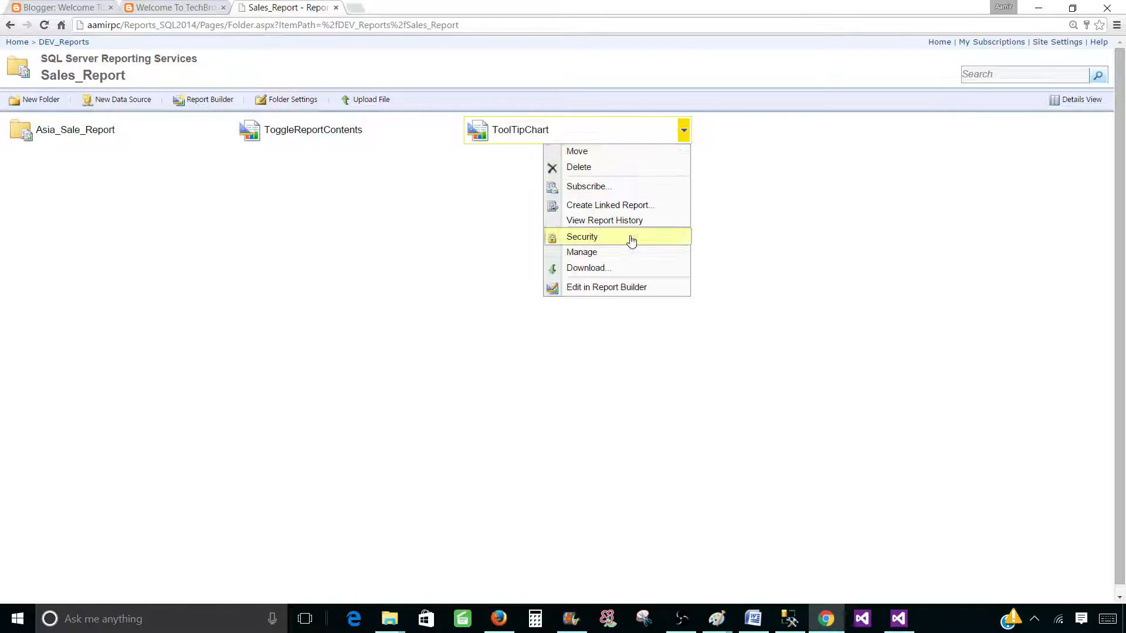
pyautogui.click(587, 187)
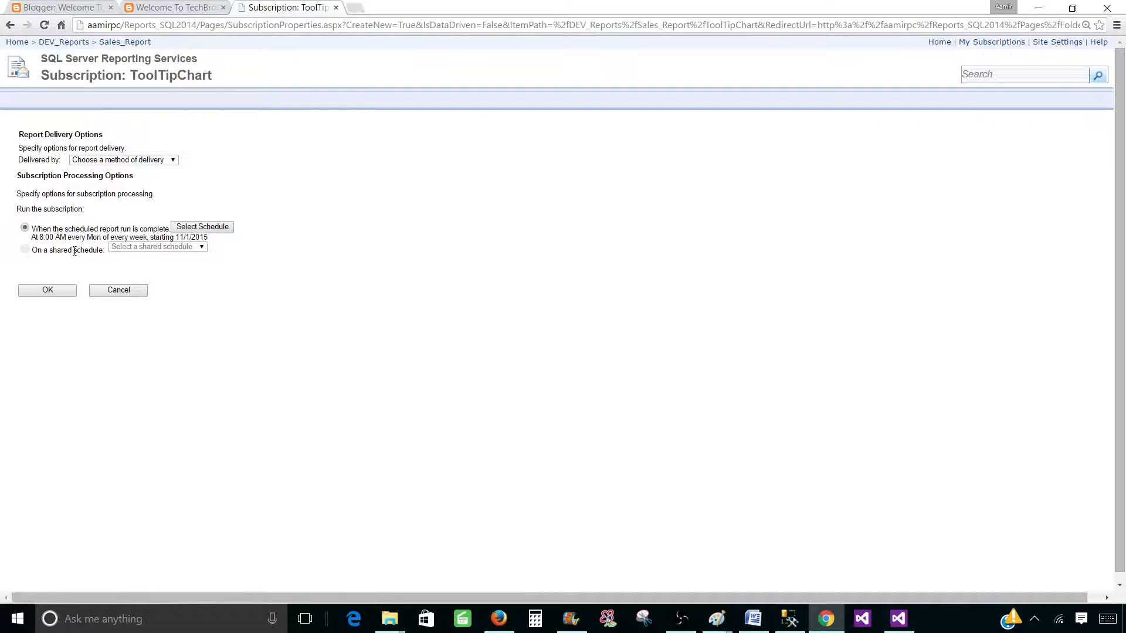
pyautogui.click(117, 290)
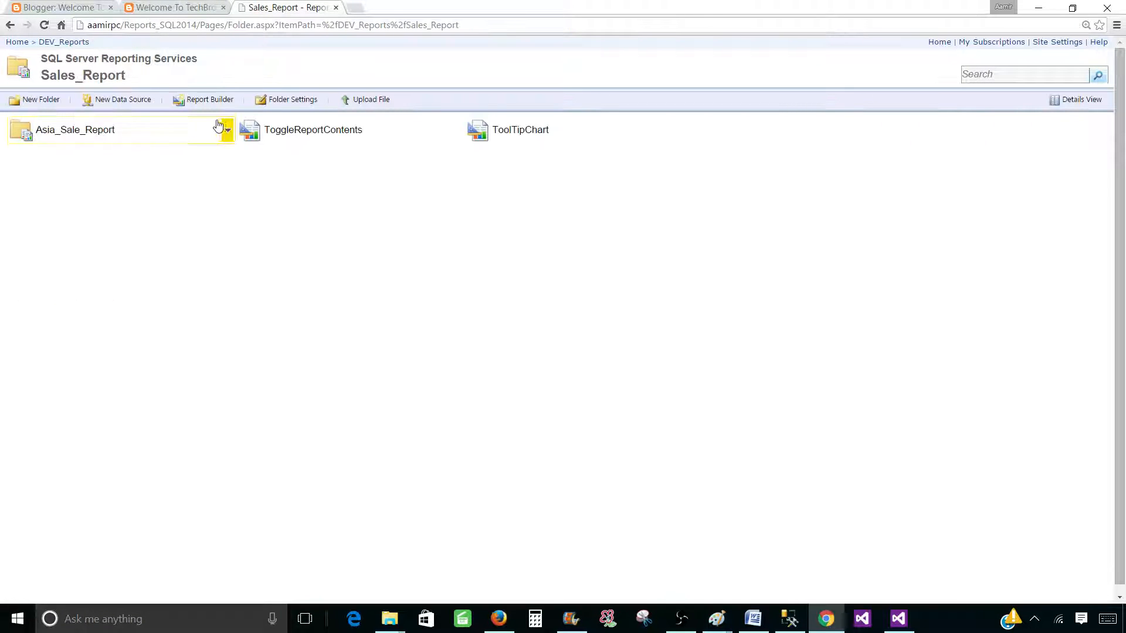
# View ToolTipChart's Subscriptions list and edit the existing file share subscription
pyautogui.click(683, 130)
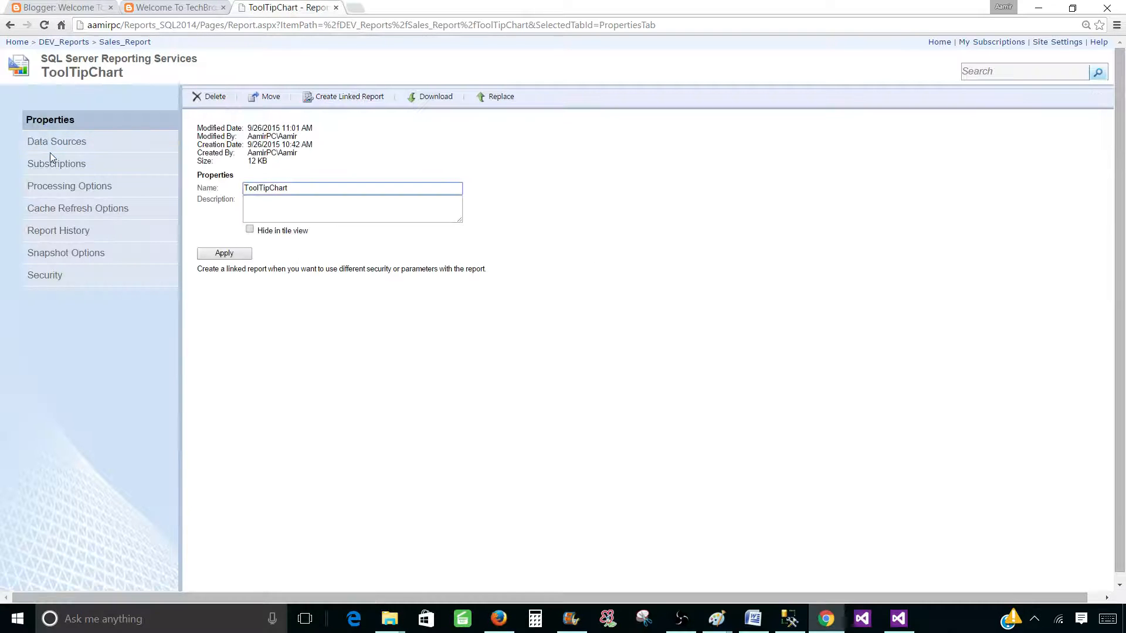
pyautogui.click(57, 165)
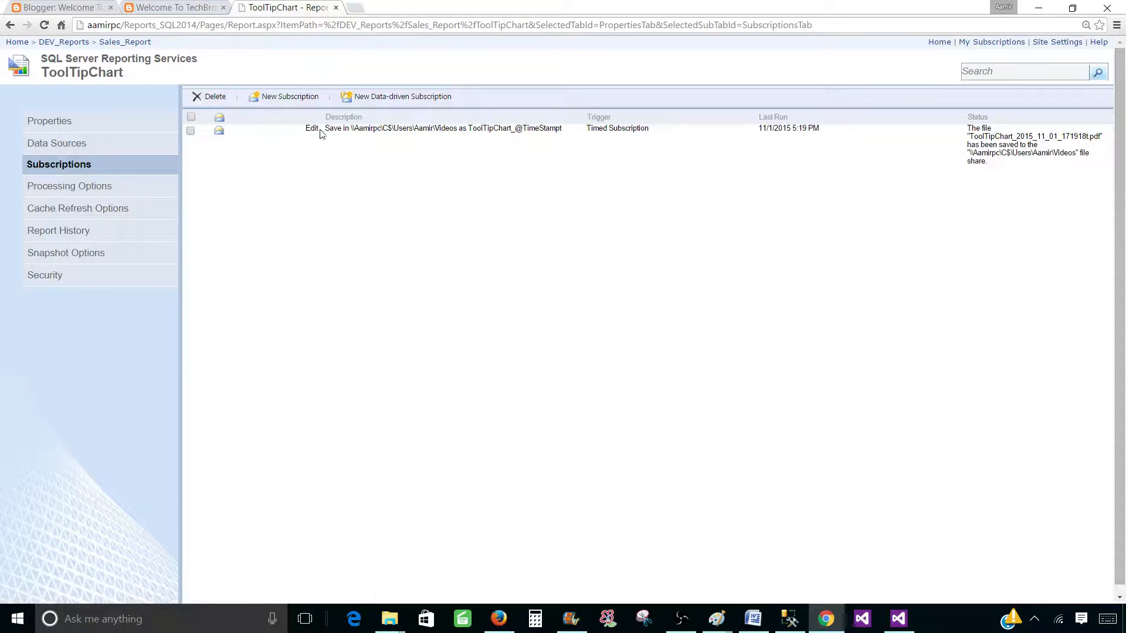
pyautogui.click(312, 128)
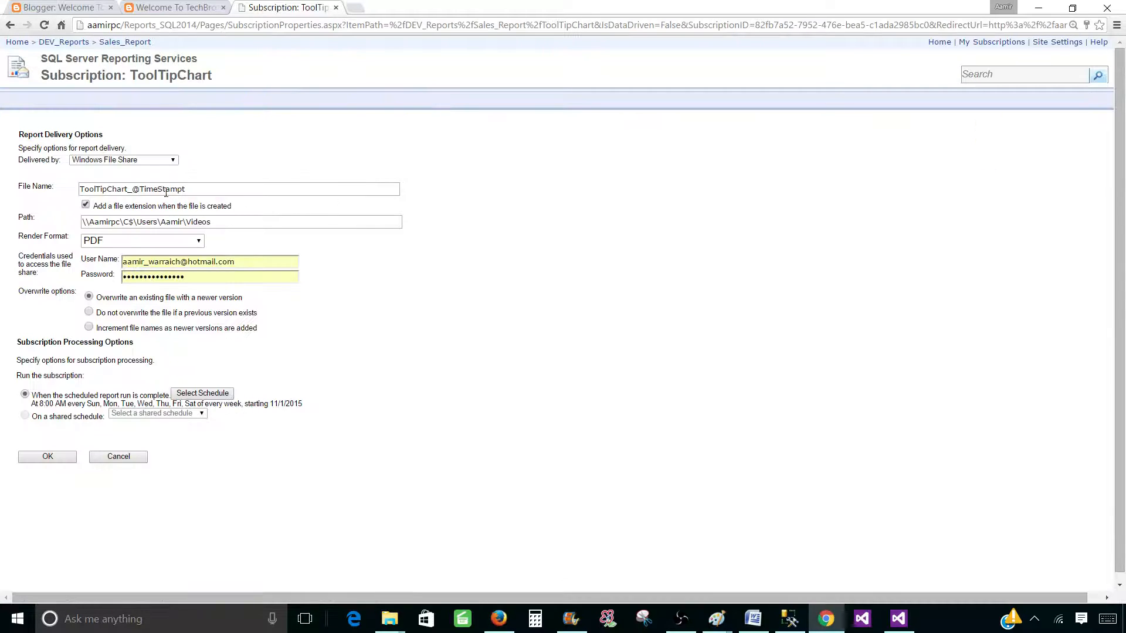
# Correct the file name to ToolTipChart_@TimeStamp, re-enter the password, and save
pyautogui.click(238, 187)
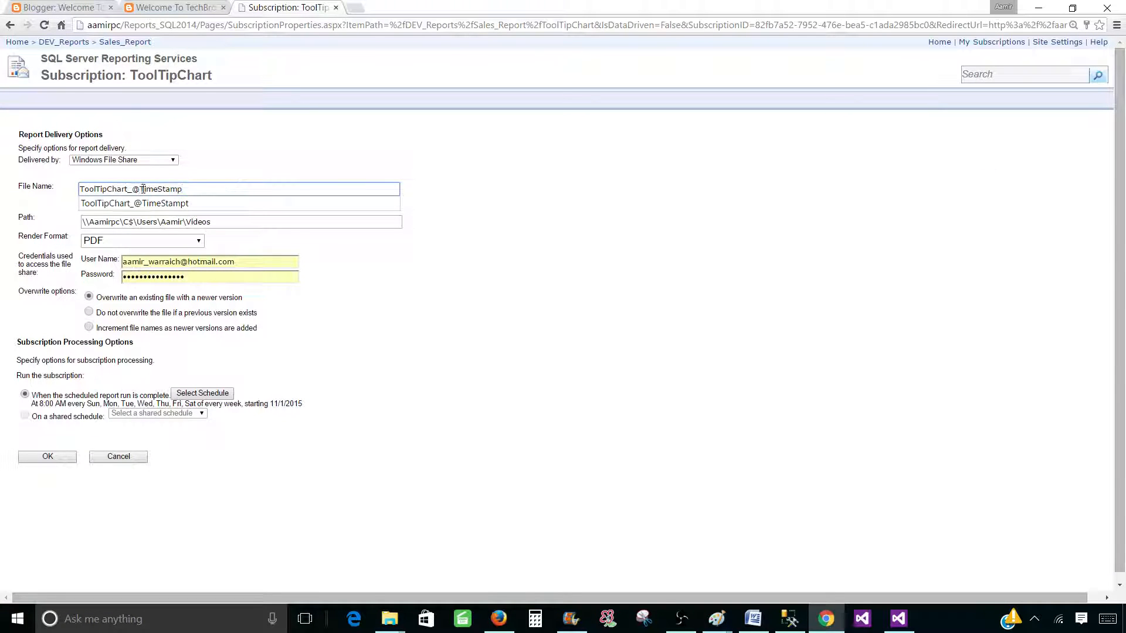
pyautogui.doubleClick(156, 188)
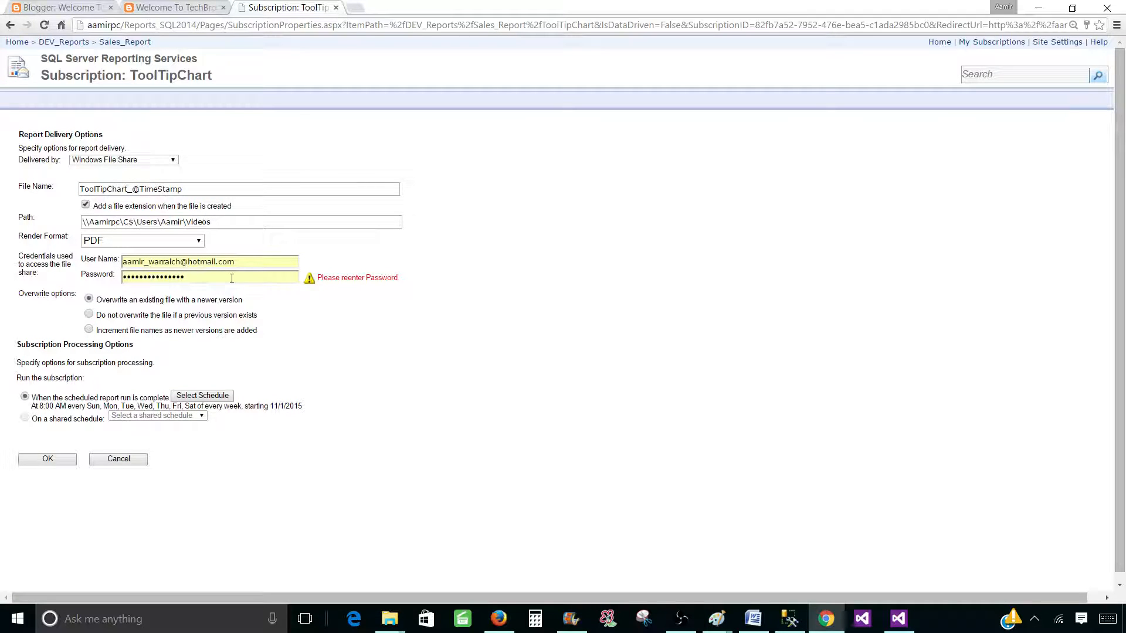
pyautogui.click(209, 276)
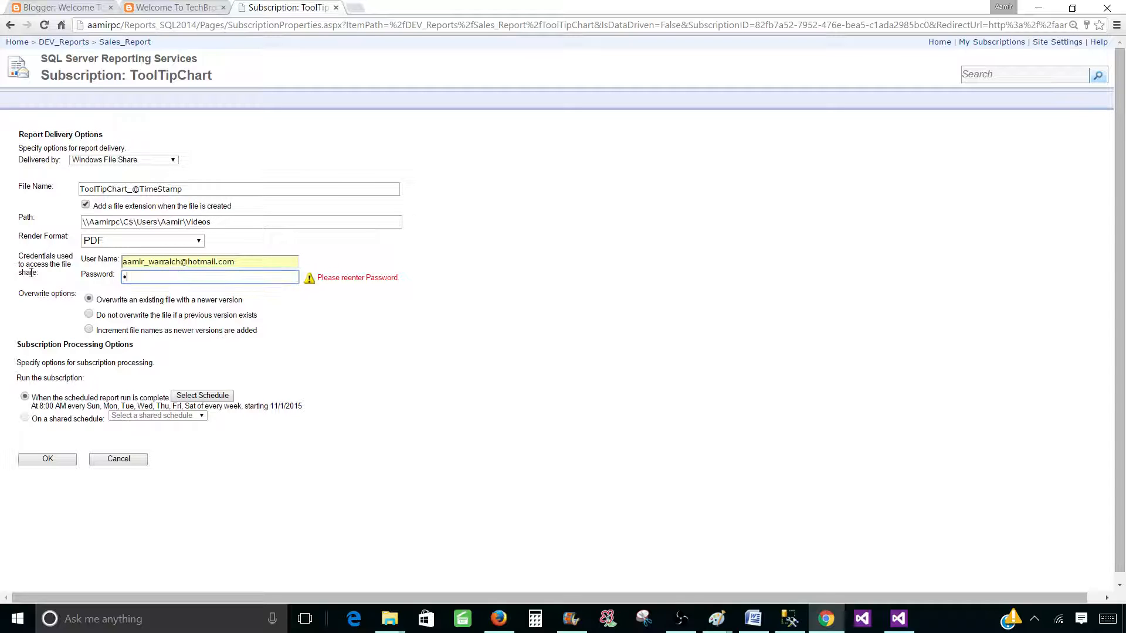
pyautogui.write('•••••')
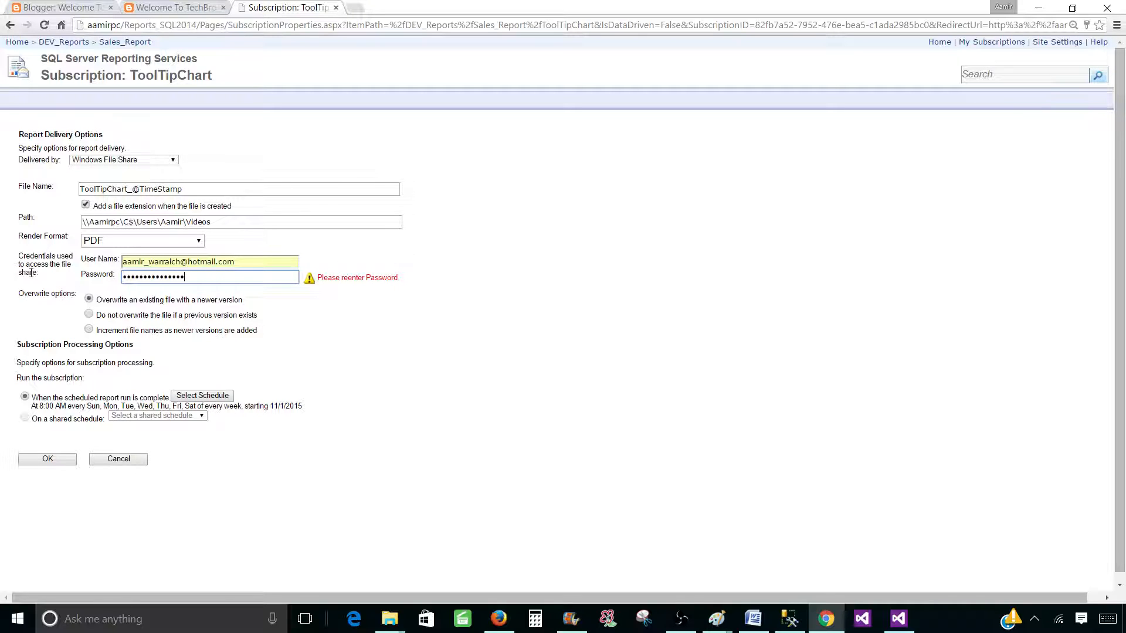
pyautogui.click(47, 459)
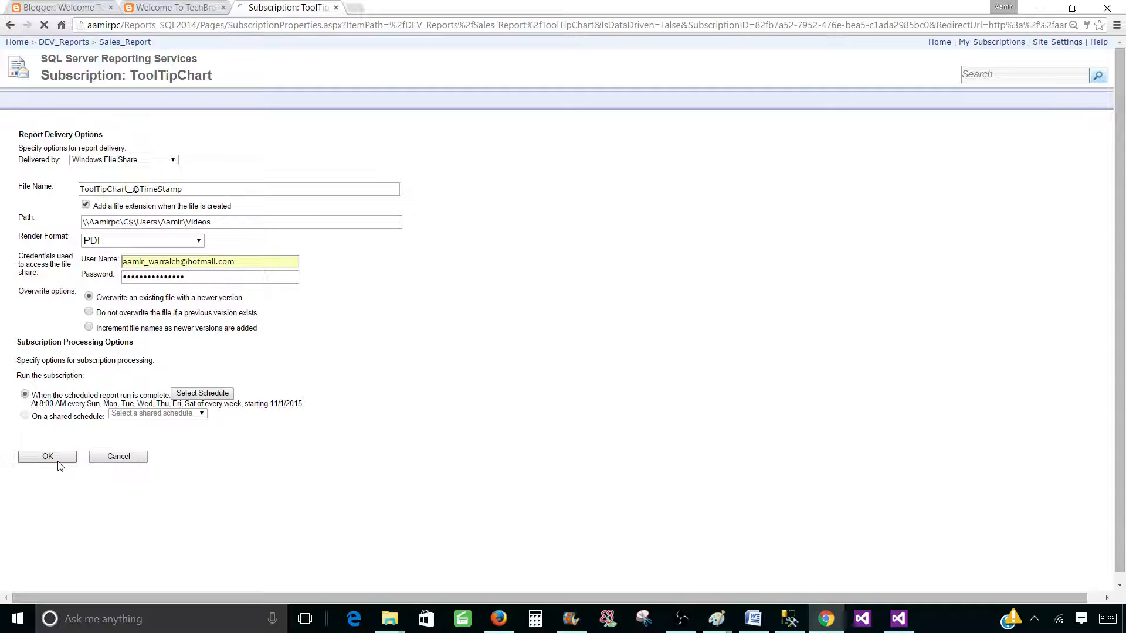
pyautogui.click(47, 456)
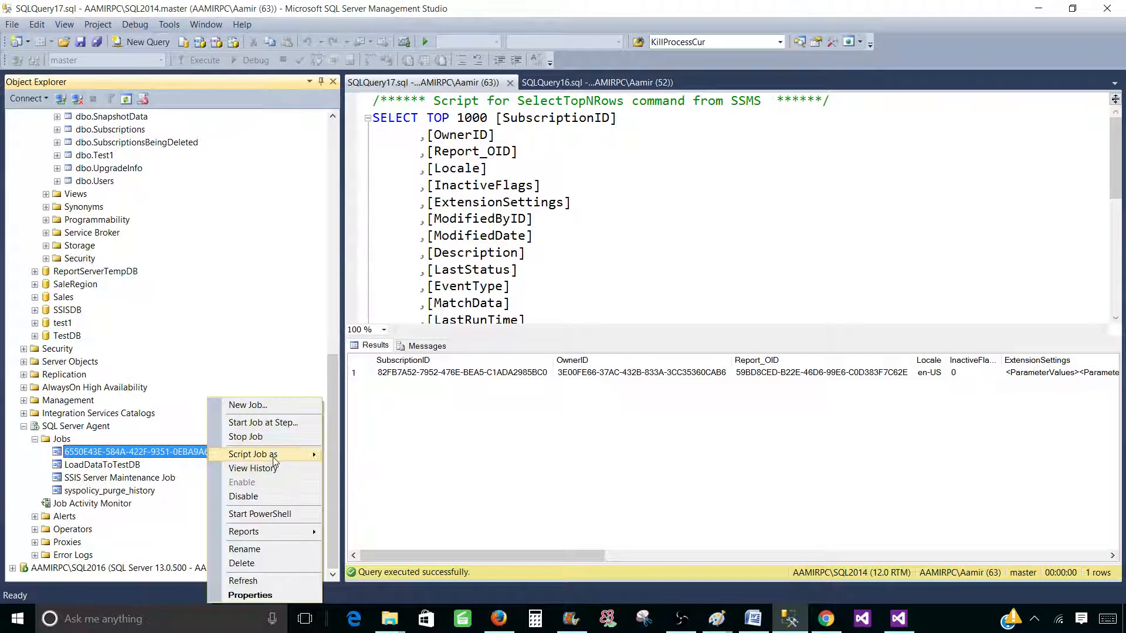
# Start the GUID-named subscription agent job from Object Explorer
pyautogui.click(262, 422)
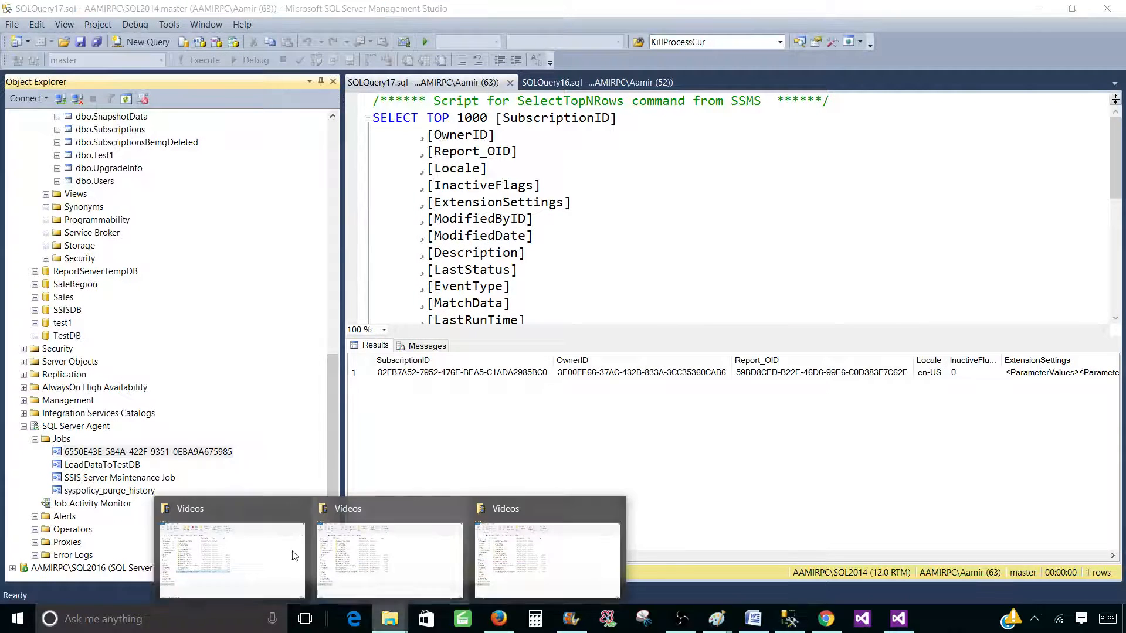
# Select and view the newly delivered ToolTipChart_2015_11_01_172038.pdf in the Videos share folder
pyautogui.click(232, 561)
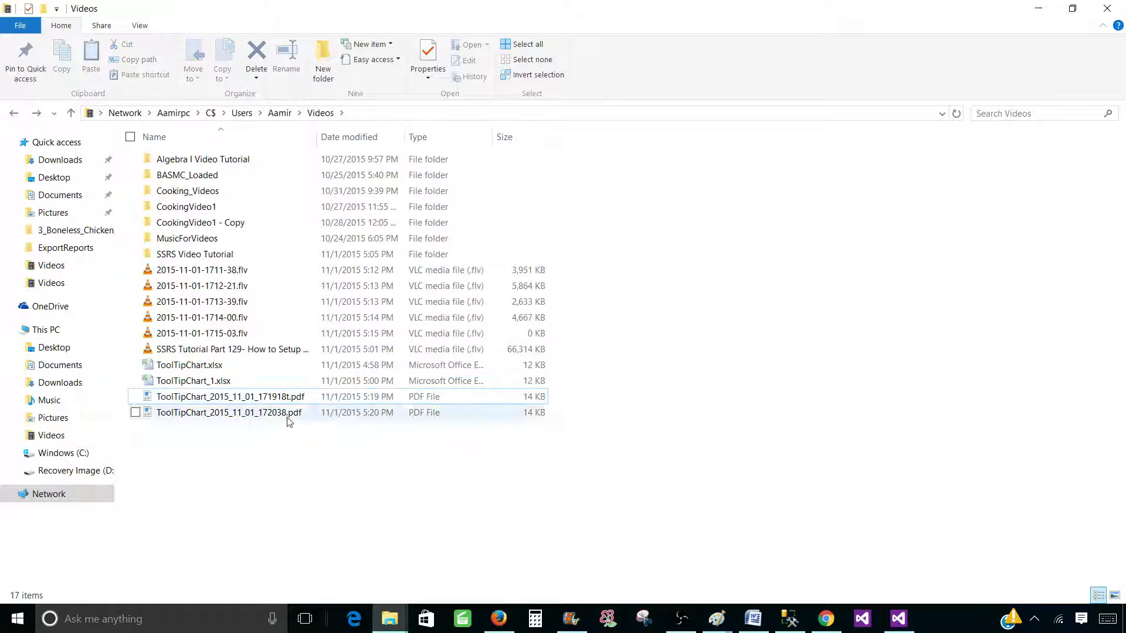
pyautogui.click(229, 412)
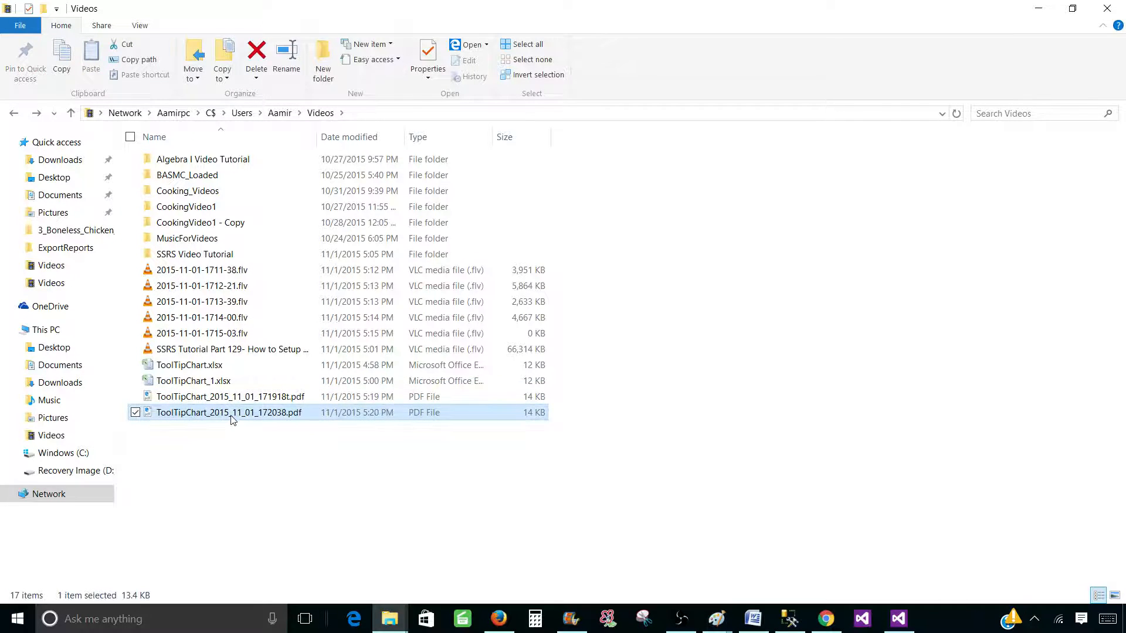
pyautogui.doubleClick(229, 411)
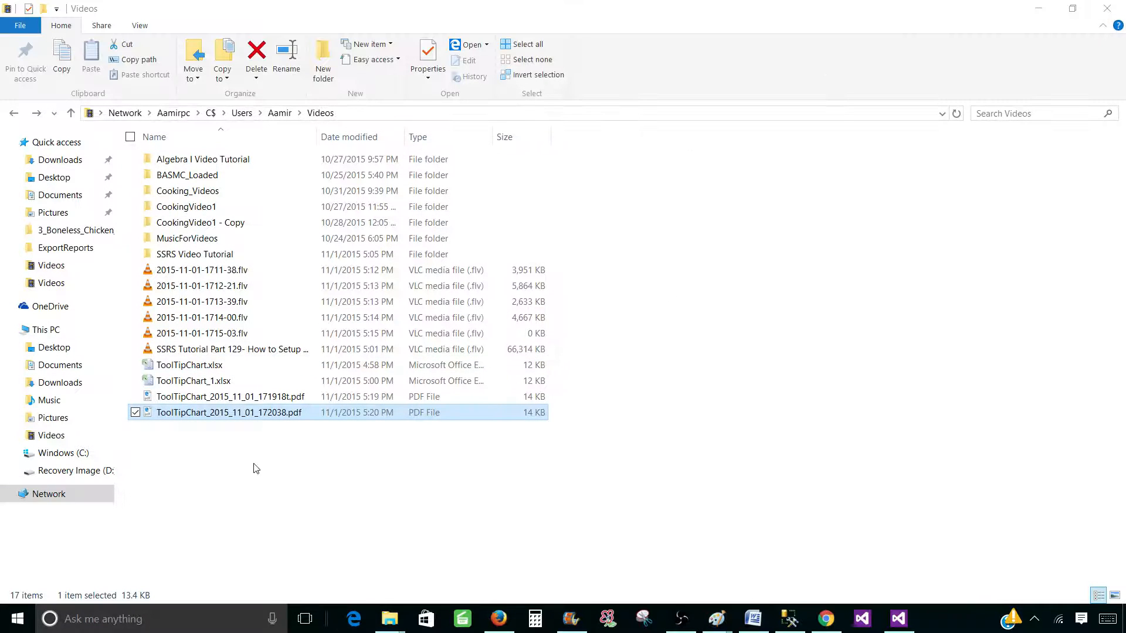
pyautogui.click(245, 444)
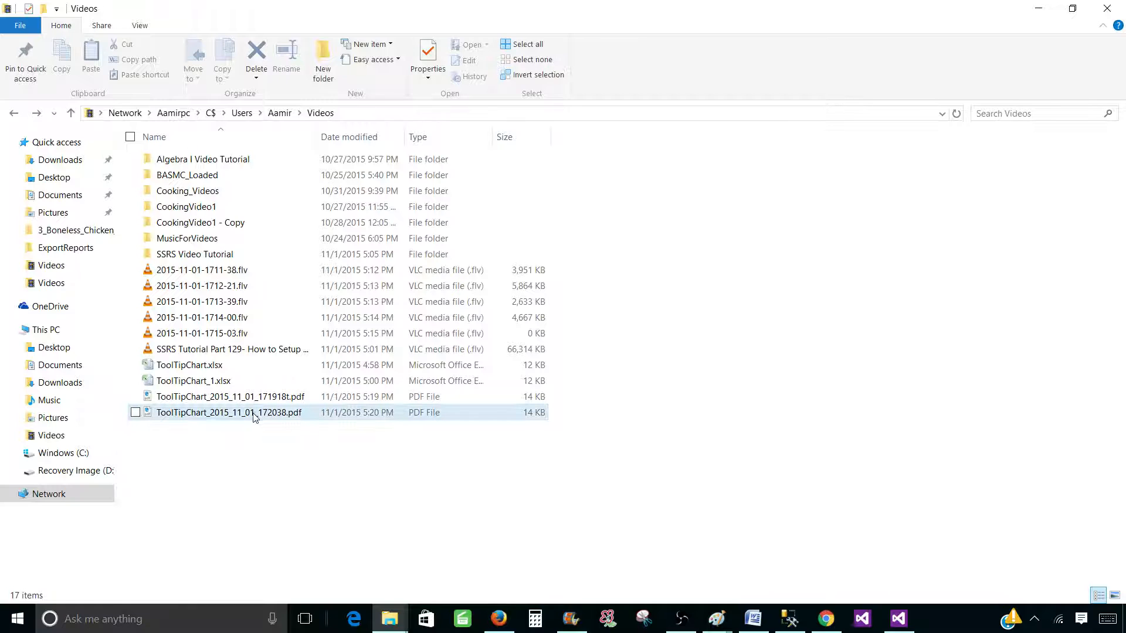
pyautogui.moveTo(233, 417)
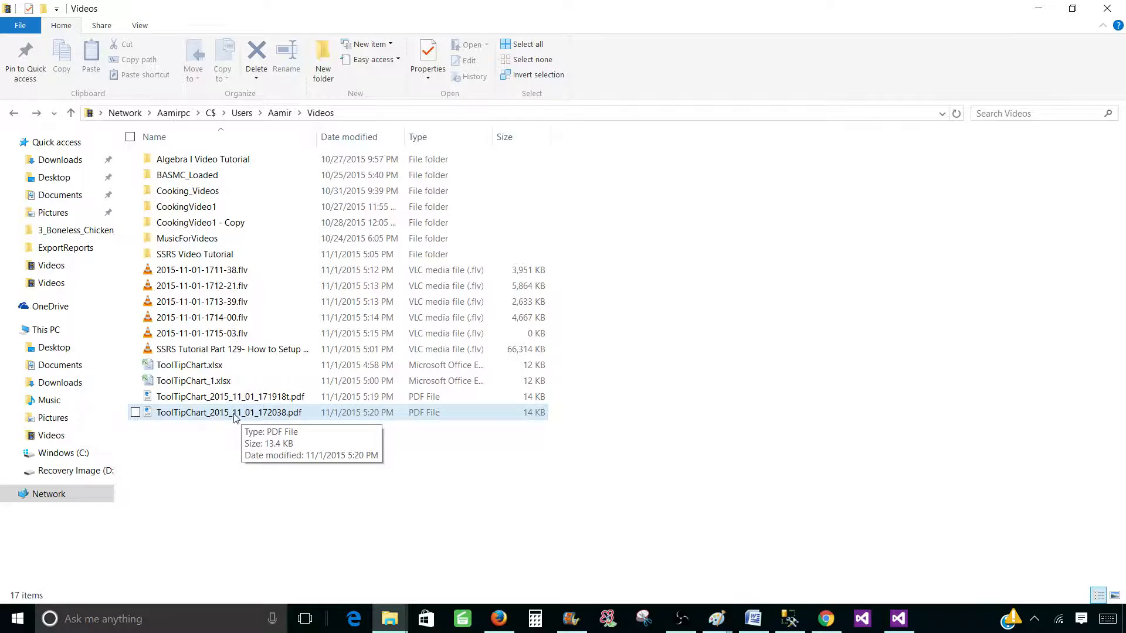